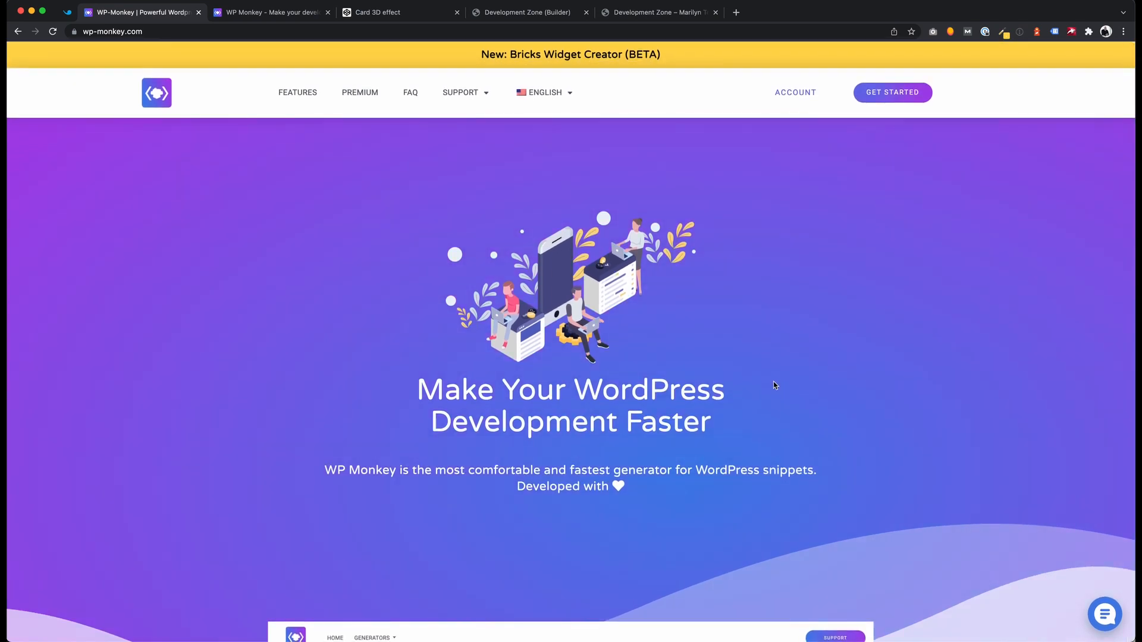
mouse_move(555, 61)
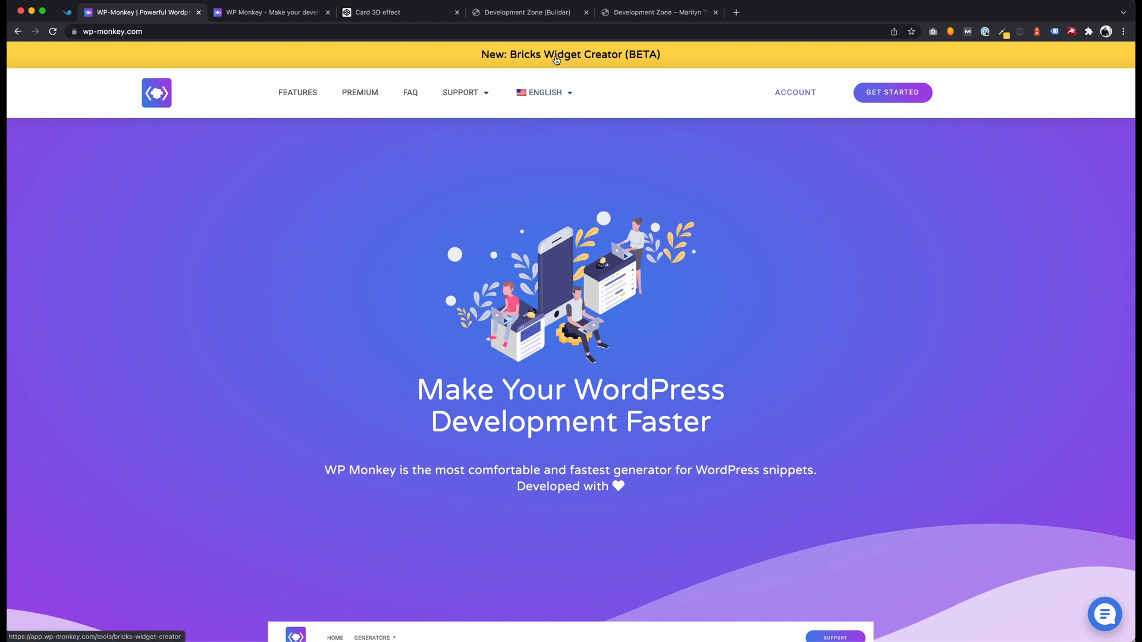
Open the 'New: Bricks Widget Creator (BETA)' tool from the wp-monkey.com banner
click(558, 54)
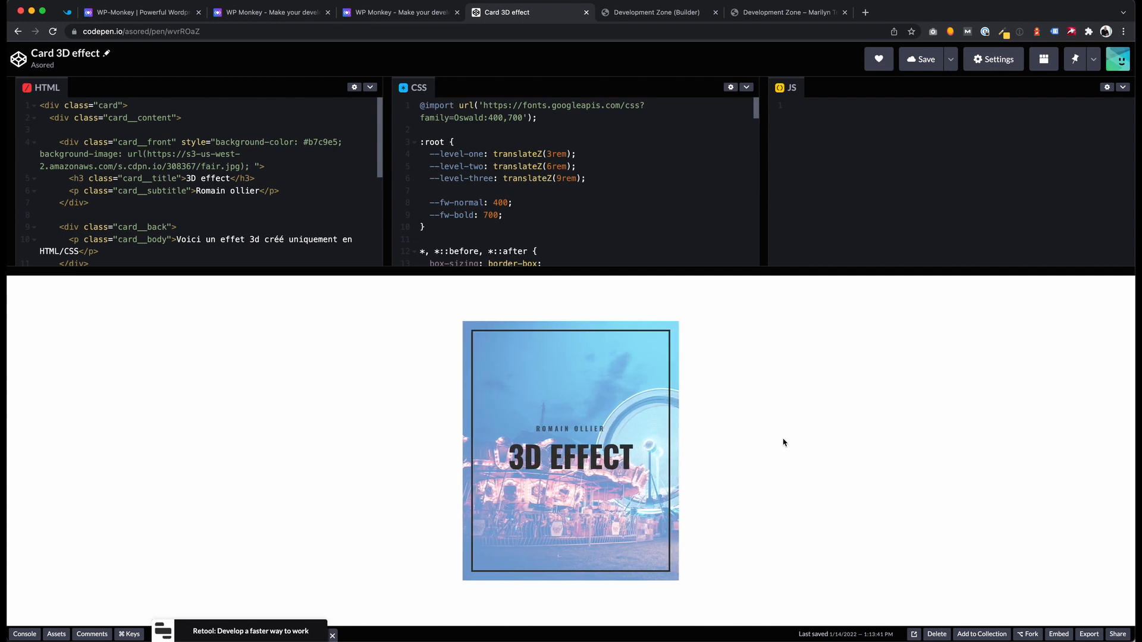
mouse_move(176, 49)
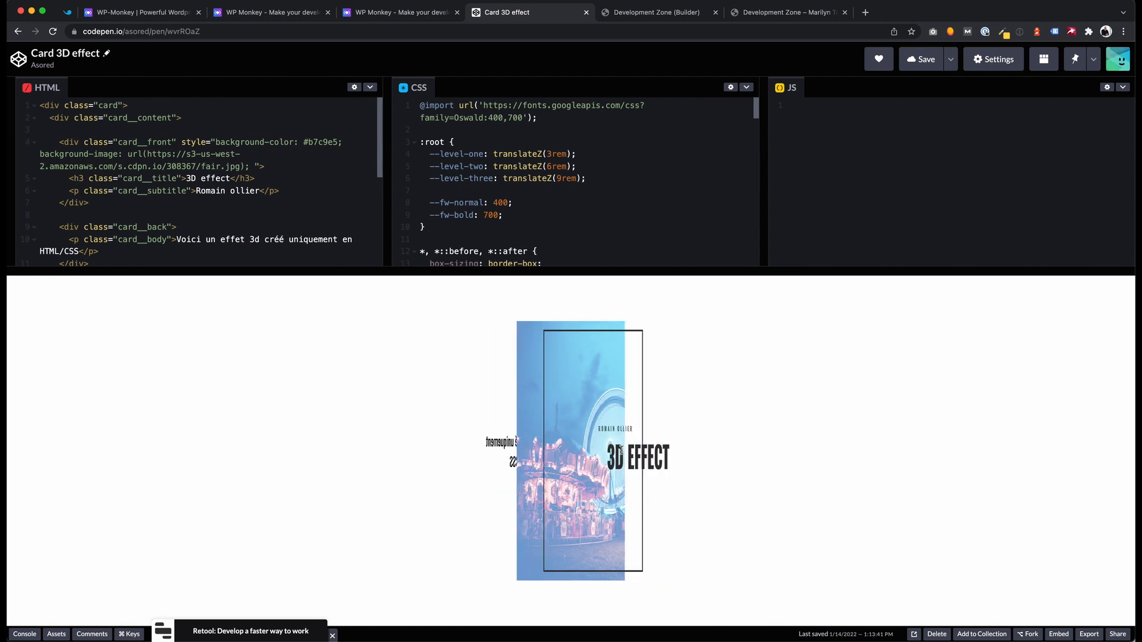
mouse_move(784, 444)
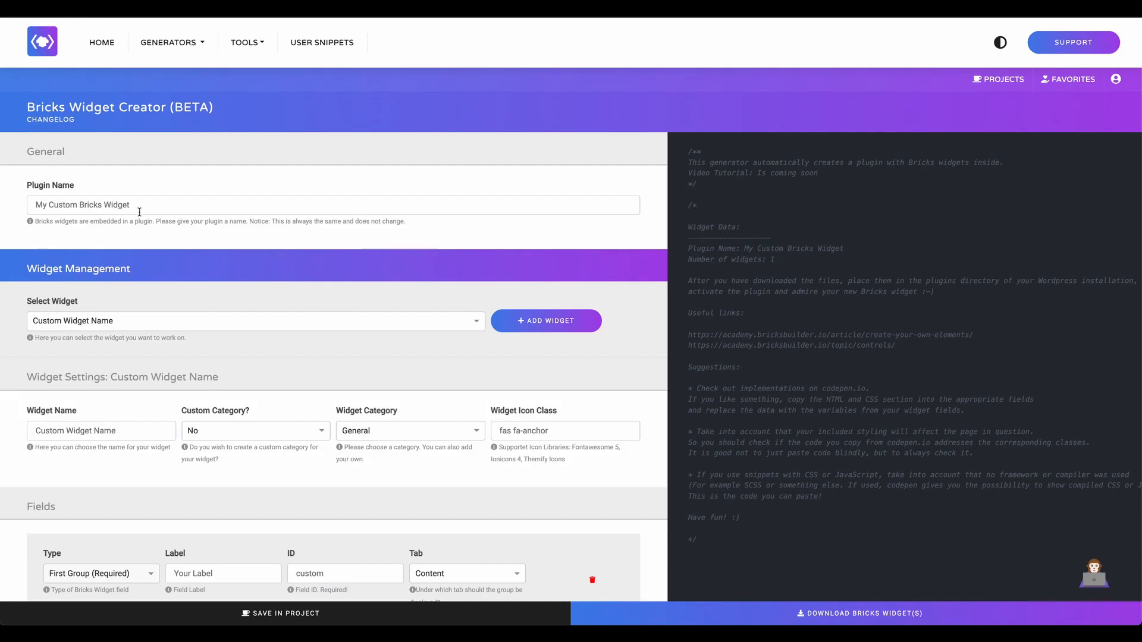
Name the plugin Custom Client Widgets with a Bricks Card widget in custom category 'client'
triple_click(81, 205)
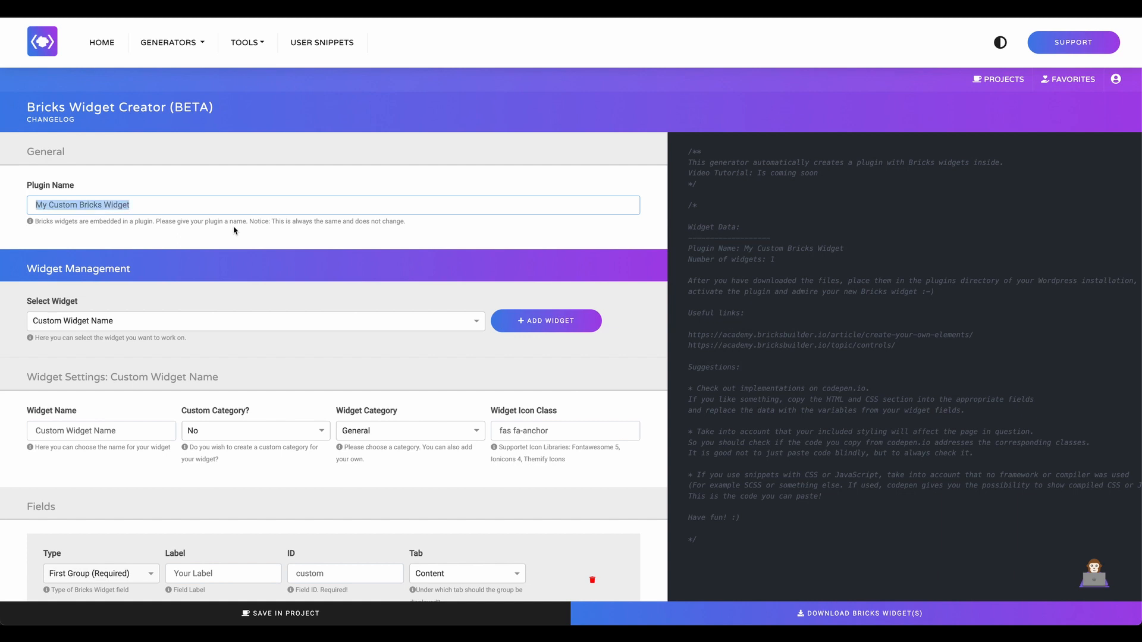
text(Custom Client Widgets)
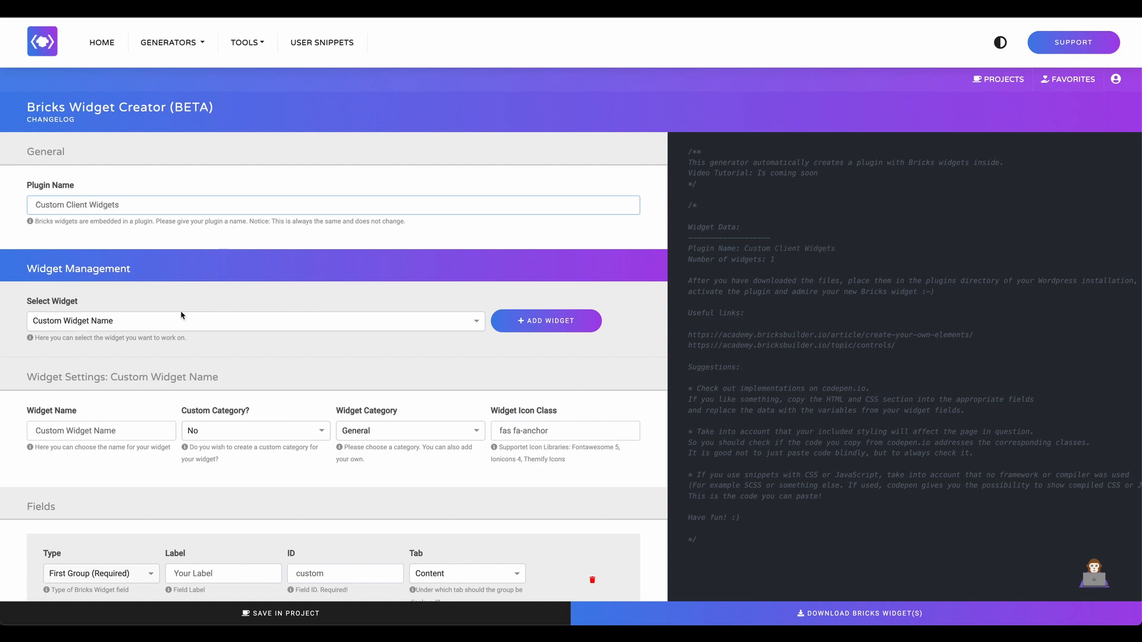
click(546, 320)
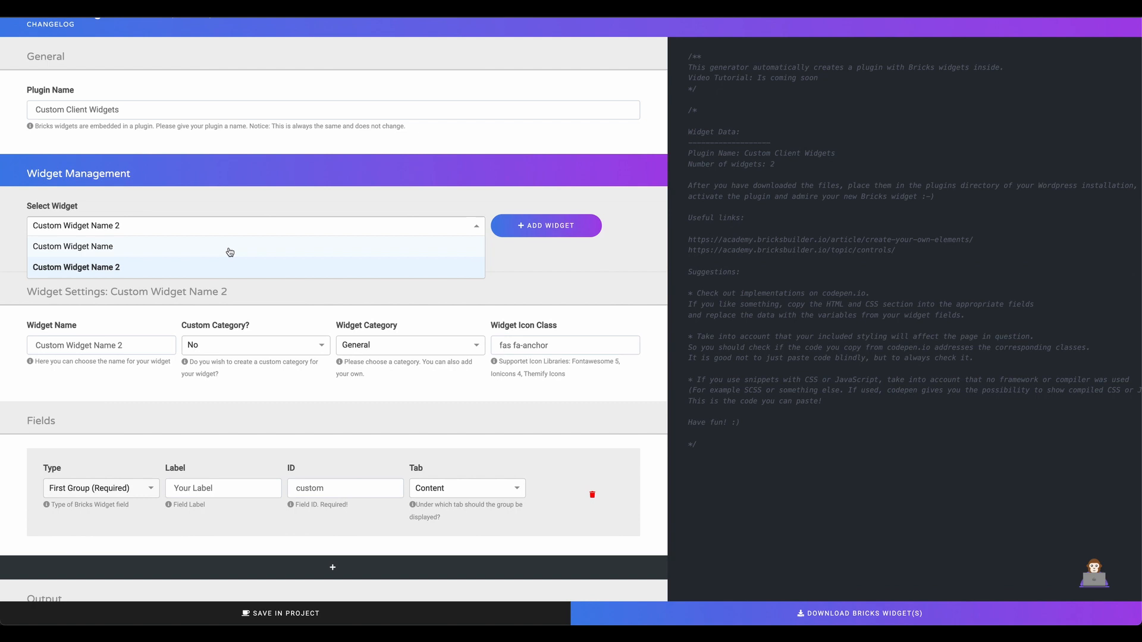
click(73, 246)
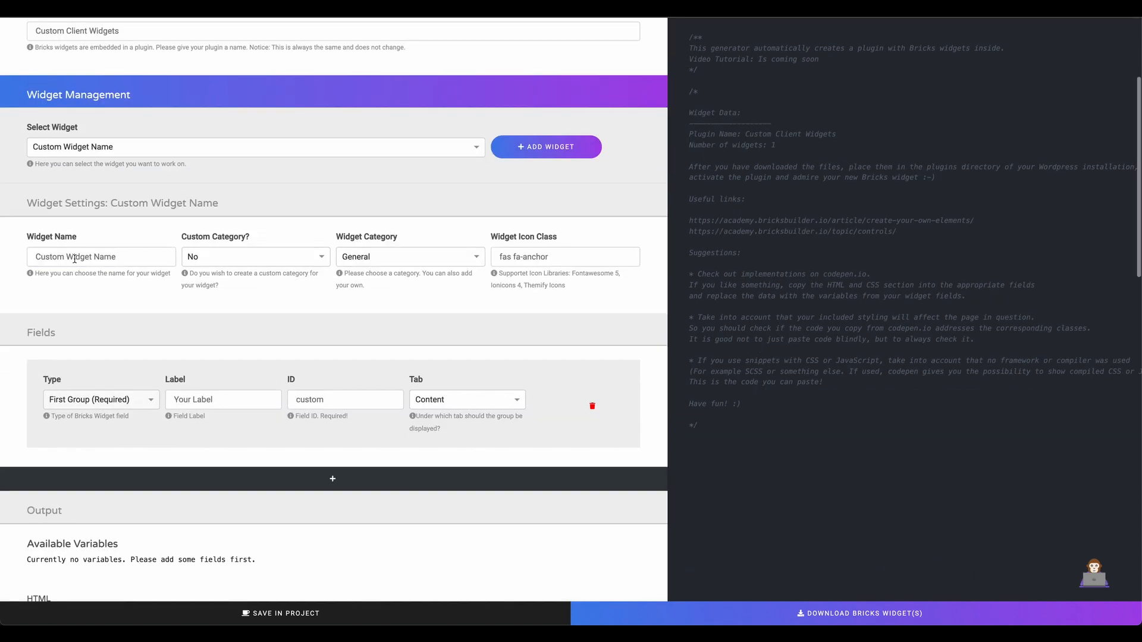
text(Bricks Card)
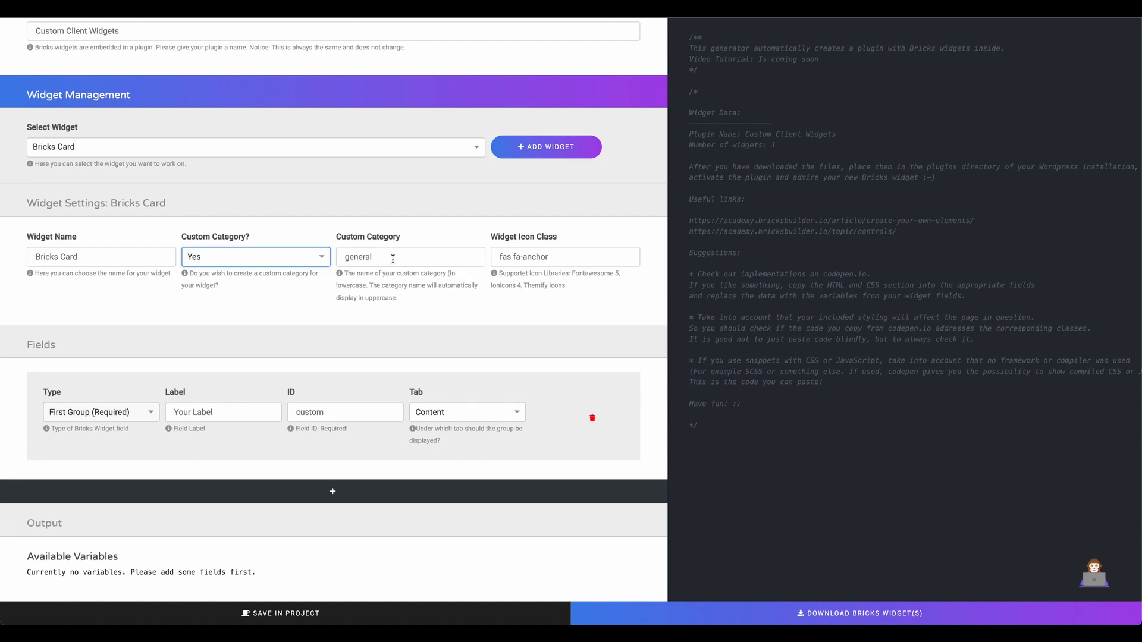
text(client)
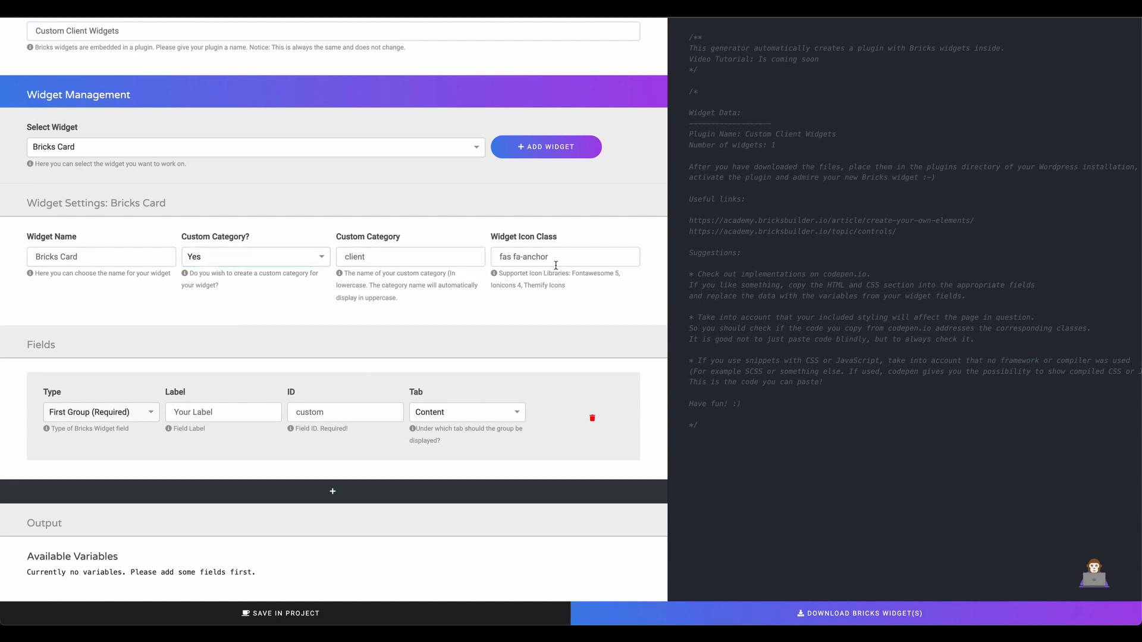
scroll(down, 3)
text(groupgener)
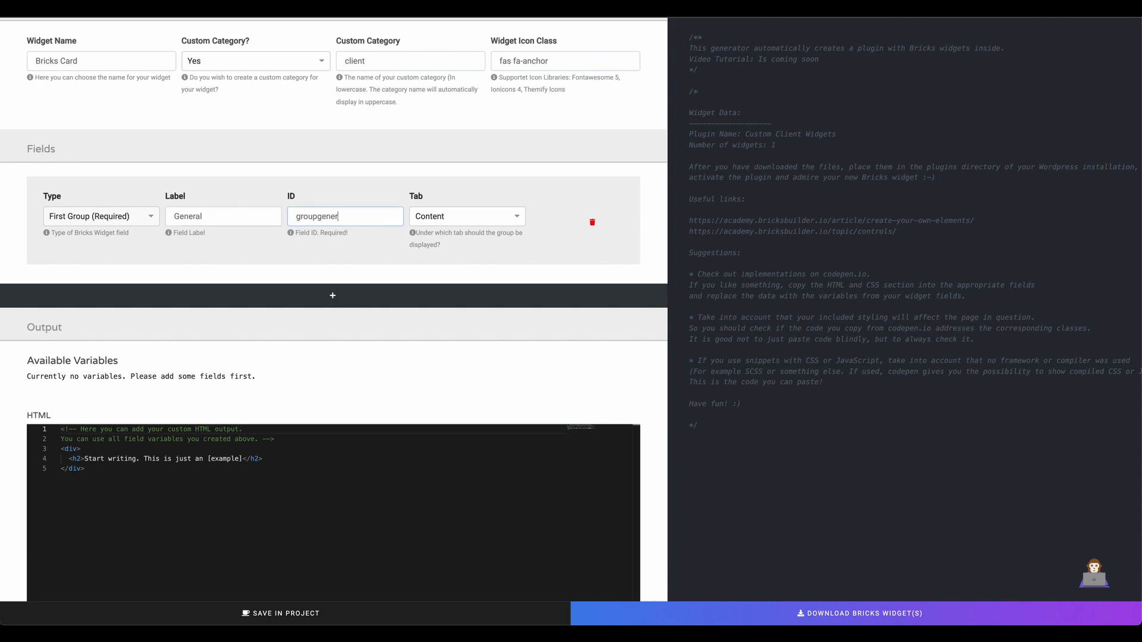
Add another field to the Bricks Card widget's field list
click(332, 295)
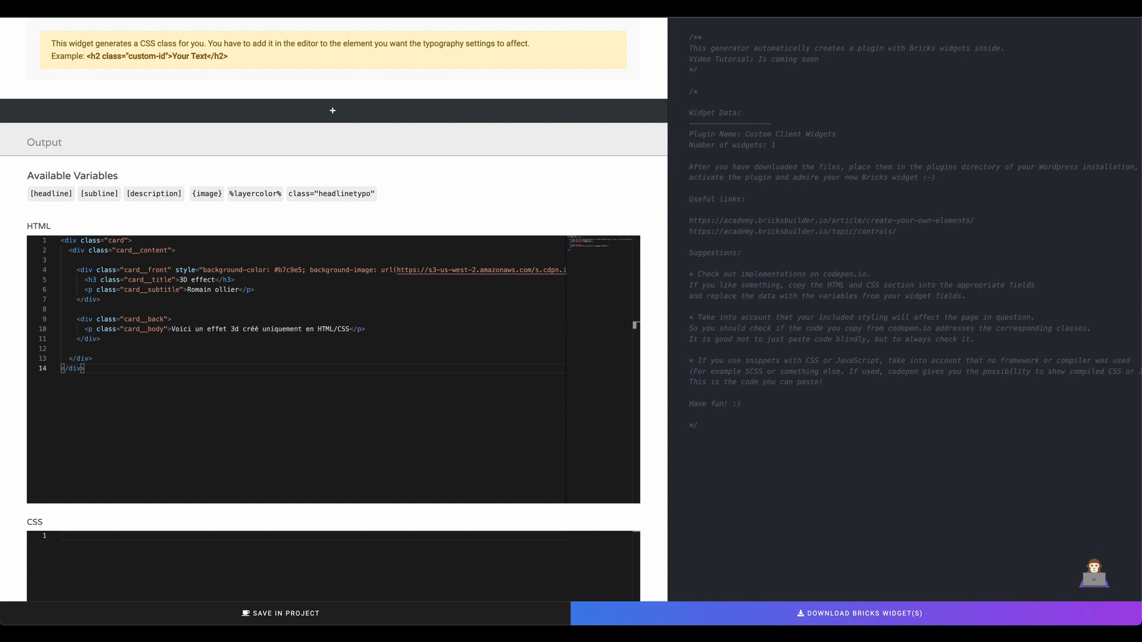
mouse_move(415, 161)
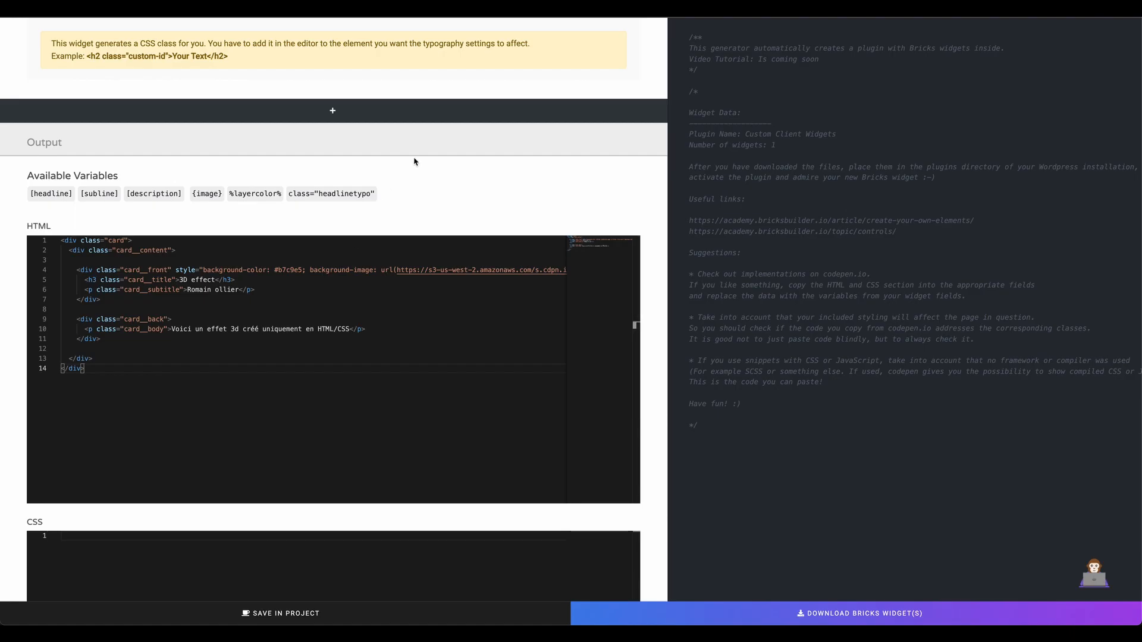
Scroll down to the widget's Output section CSS editor
scroll(down, 3)
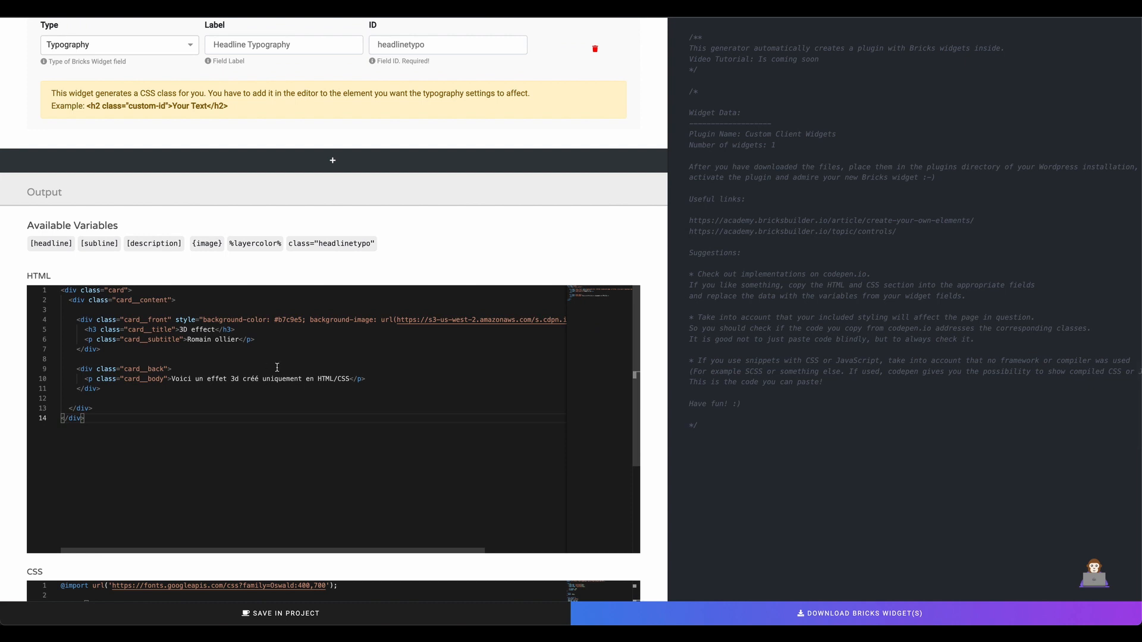
Replace the card HTML's subline, description, image and background colour with widget variables
double_click(212, 340)
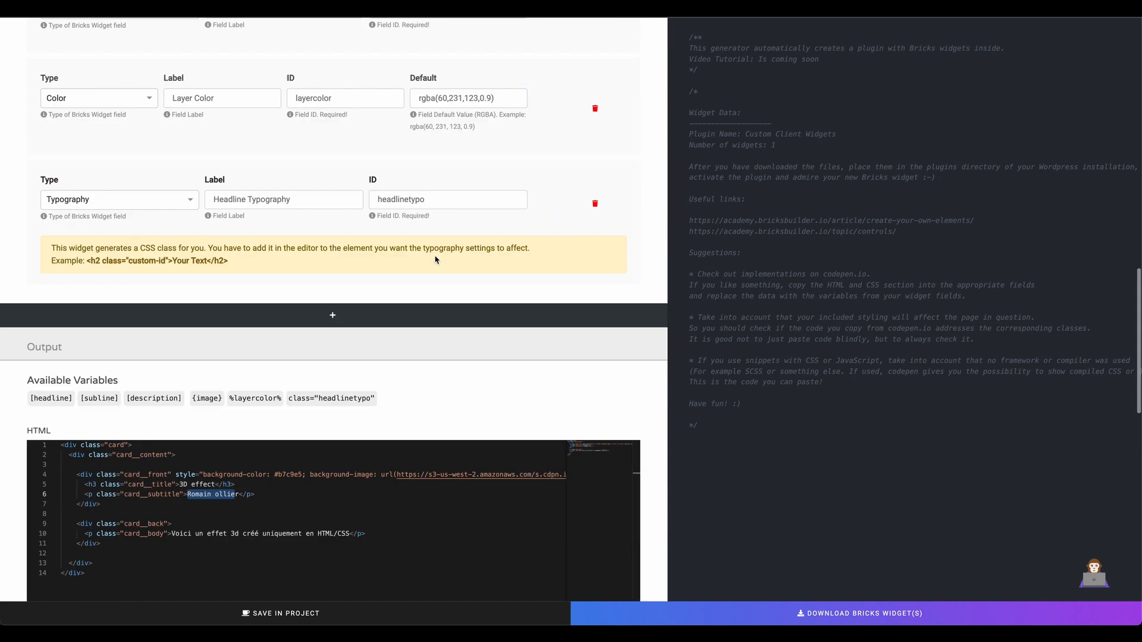
scroll(down, 3)
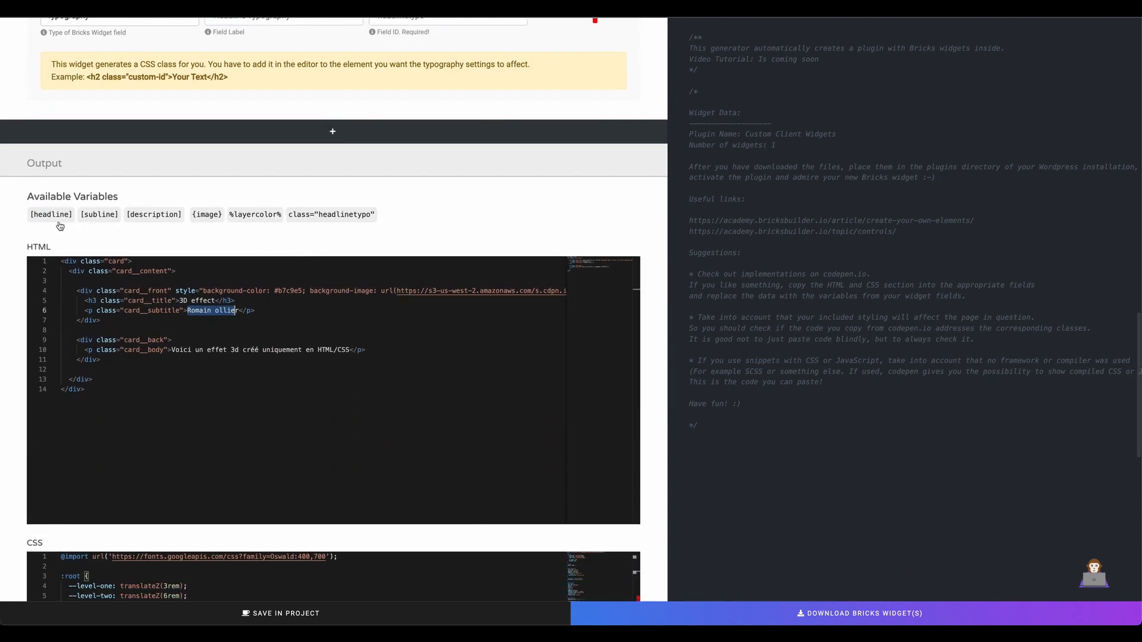
click(50, 214)
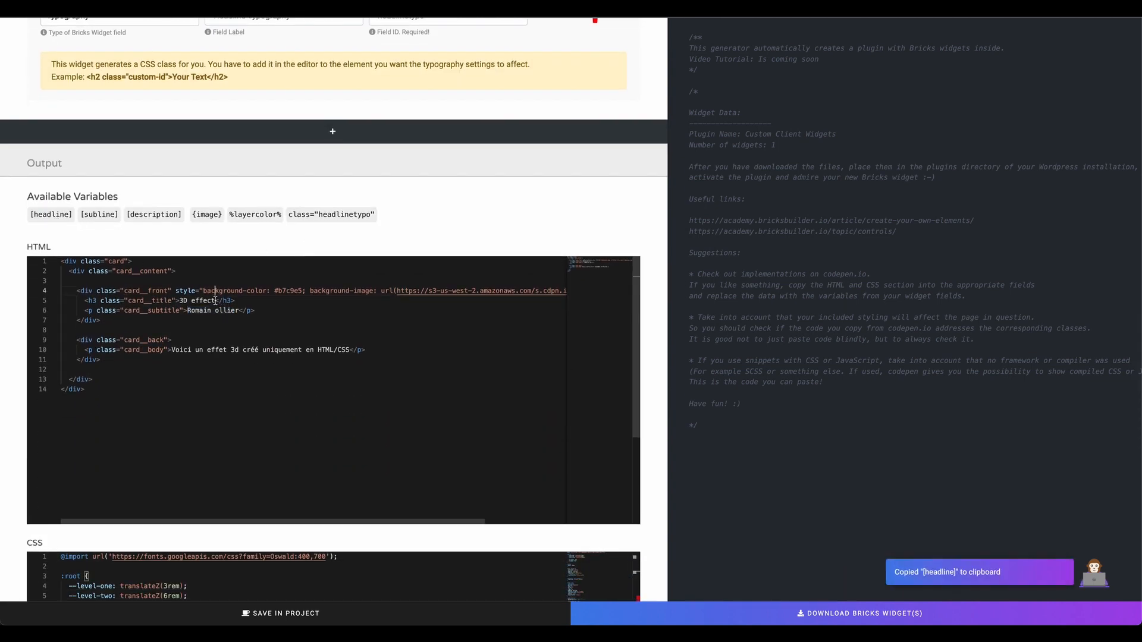
click(50, 214)
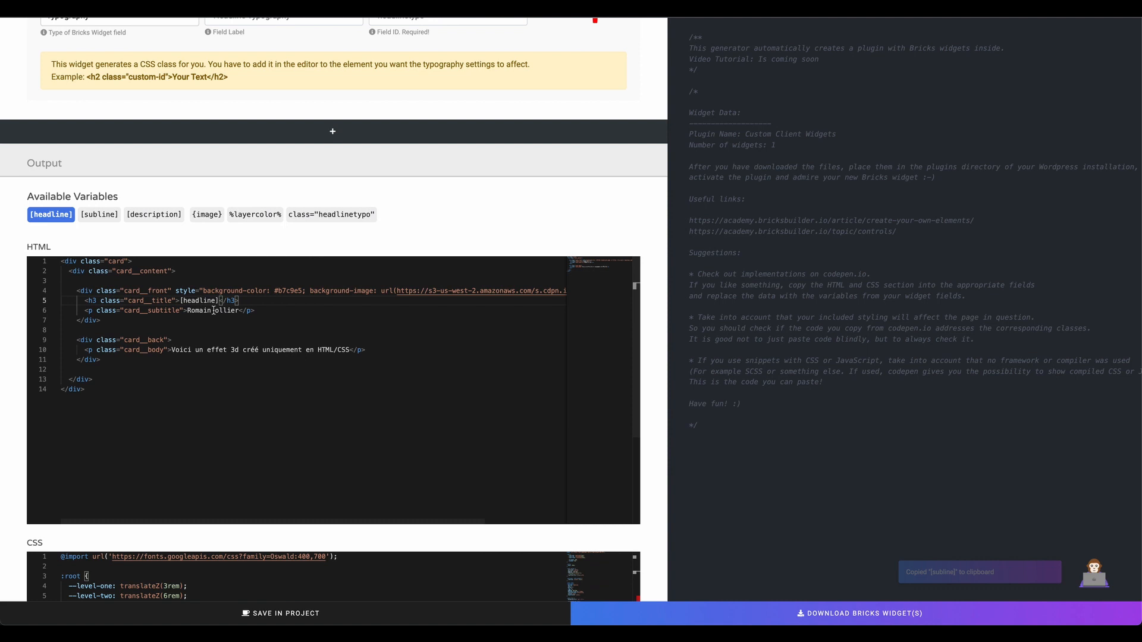
click(99, 214)
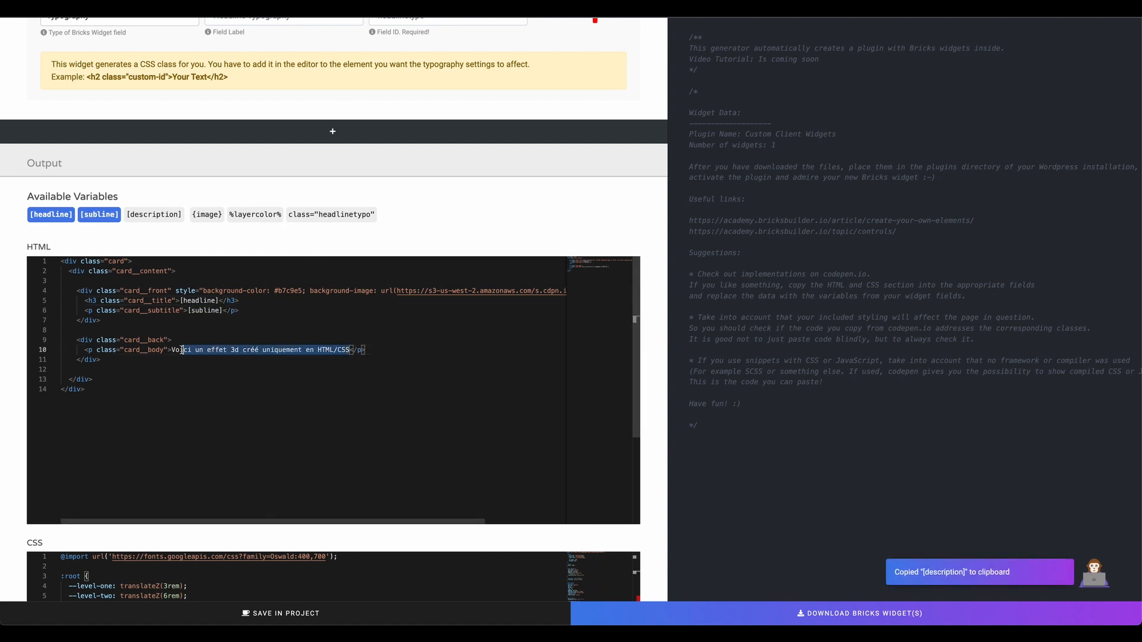
click(154, 214)
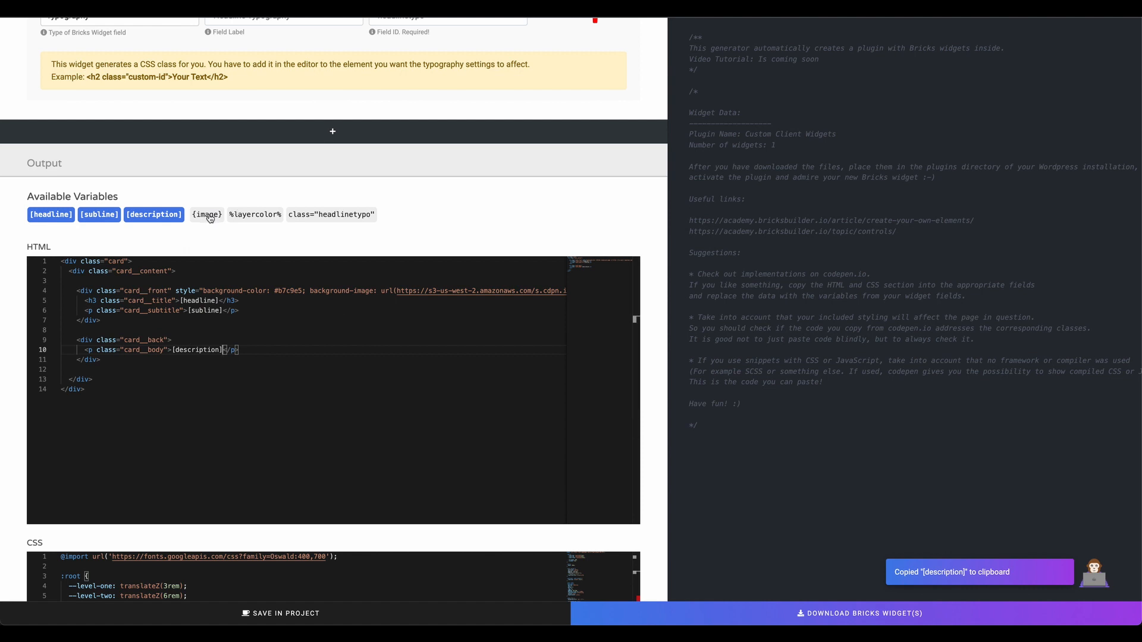
click(206, 214)
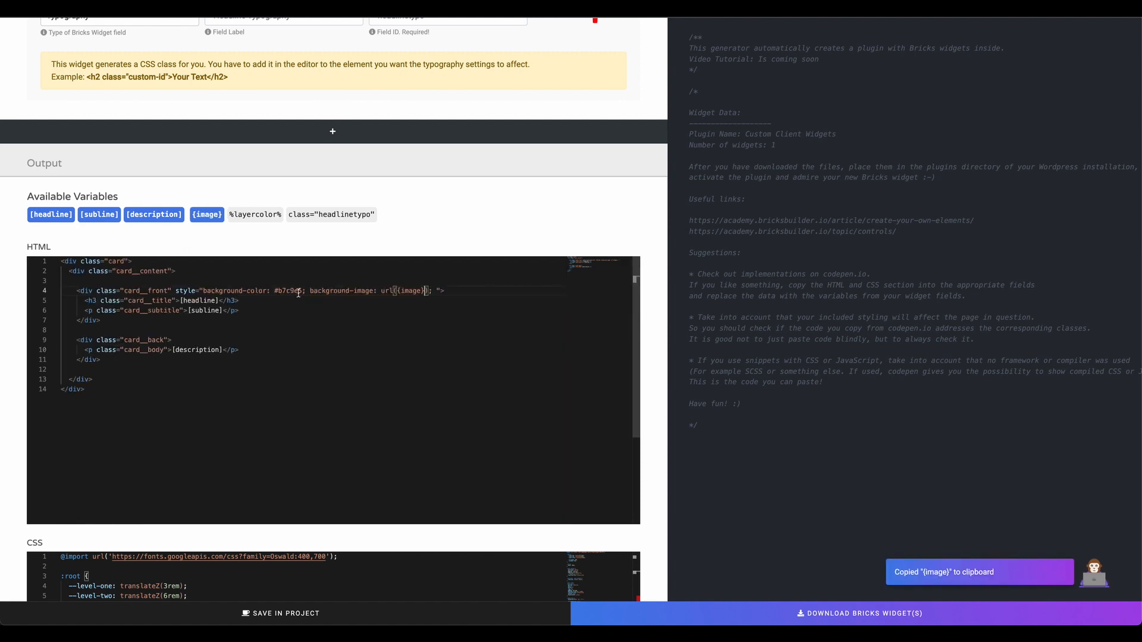
click(254, 215)
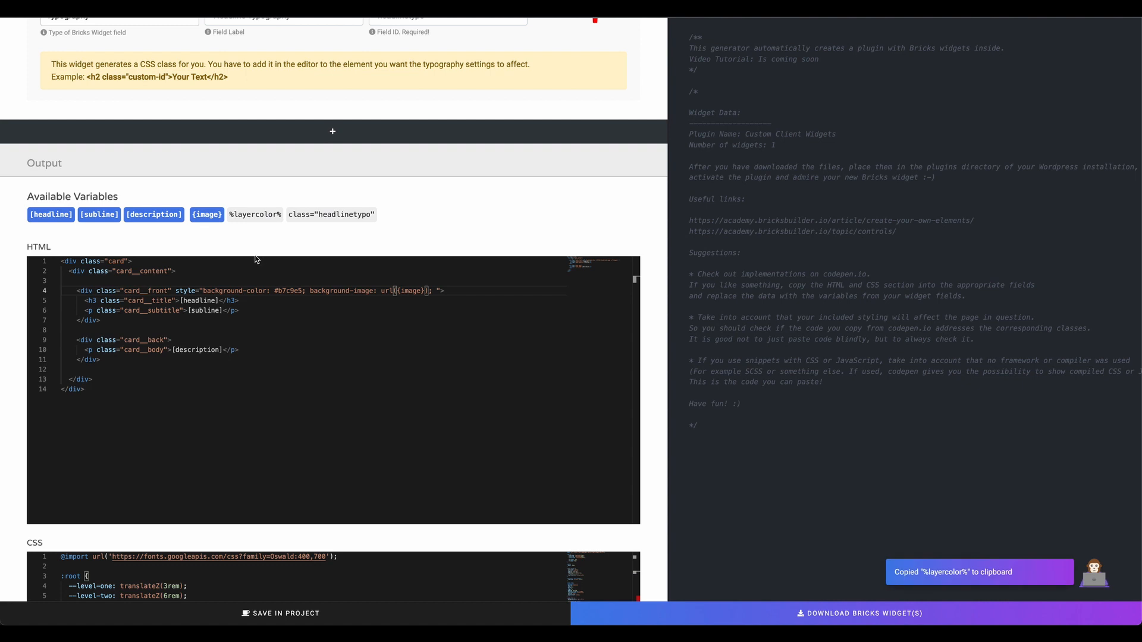
double_click(288, 291)
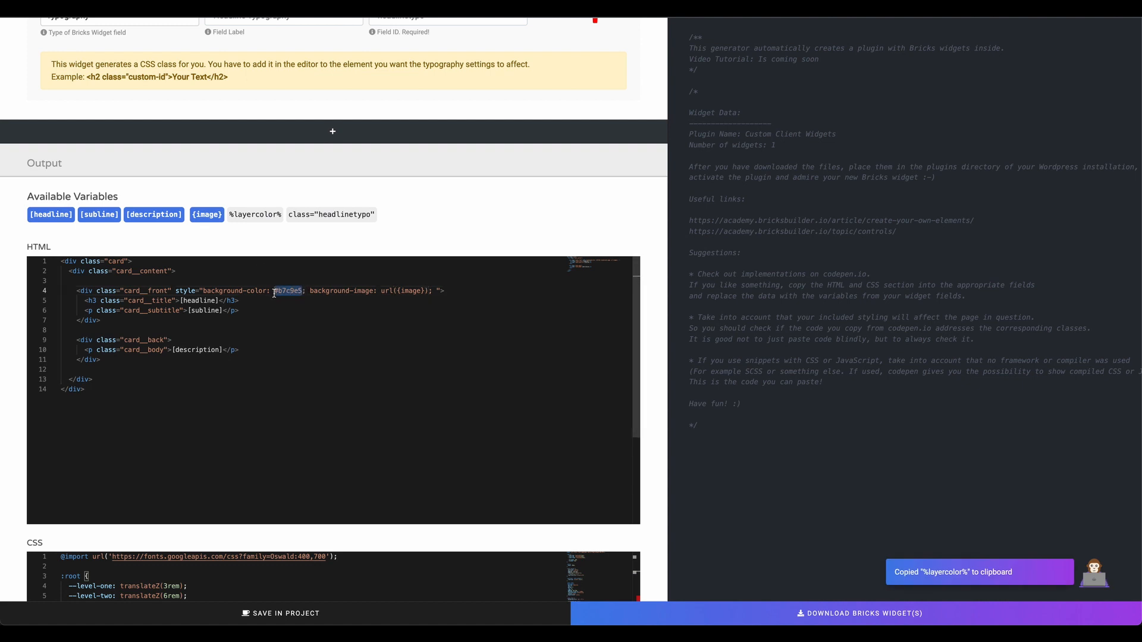
click(255, 215)
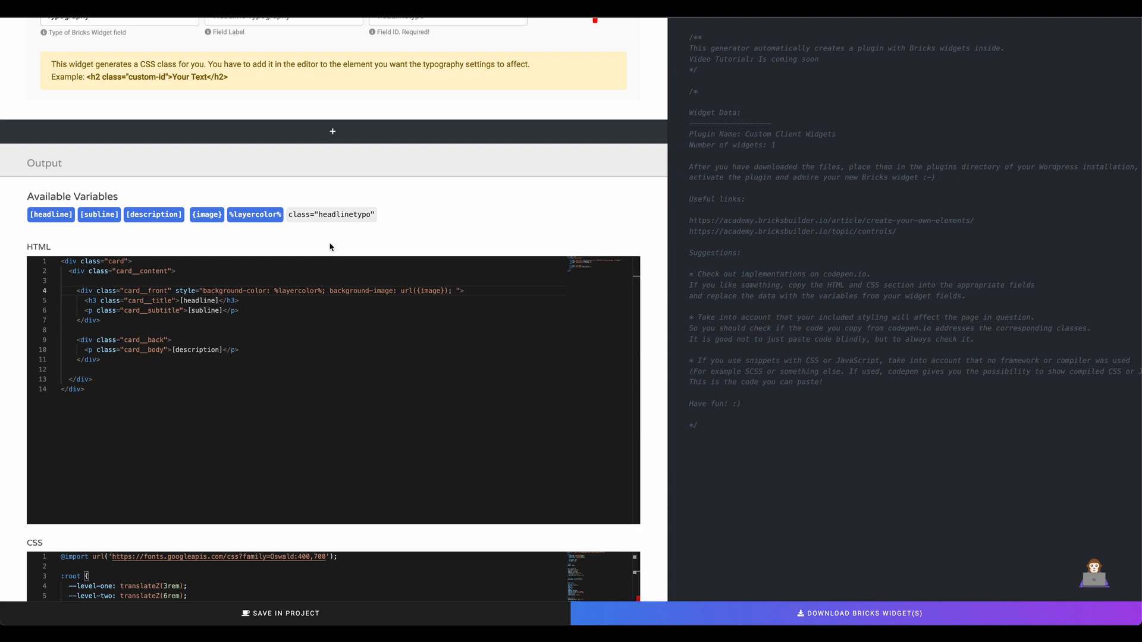
Give the headline the headlinetypo class and download the Custom Client Widgets plugin
click(332, 215)
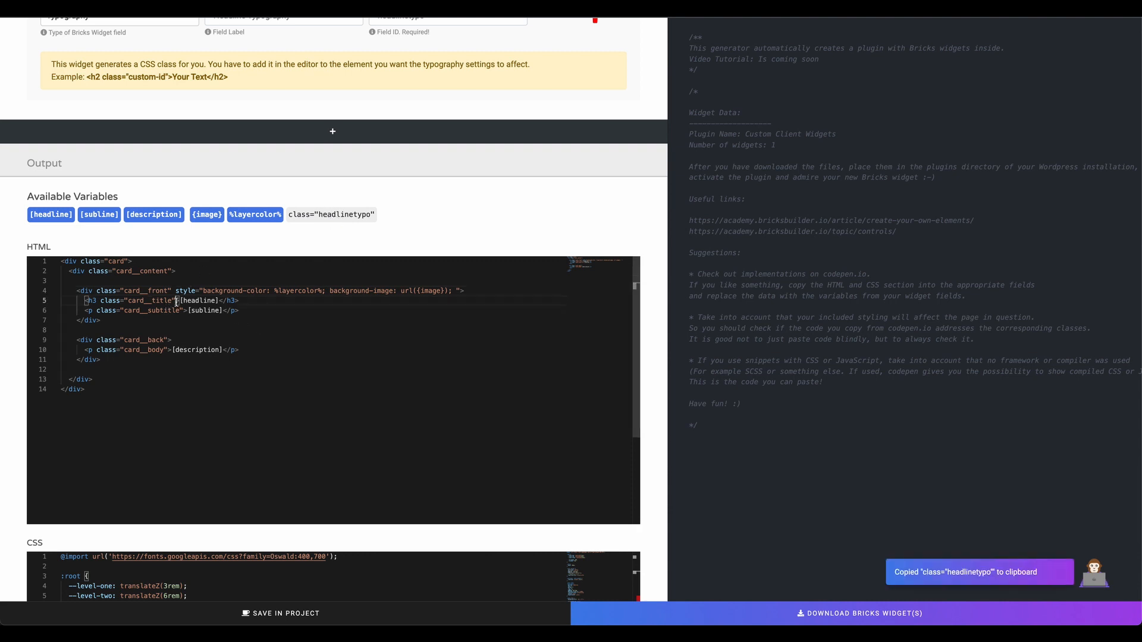
text(class="headlinetypo")
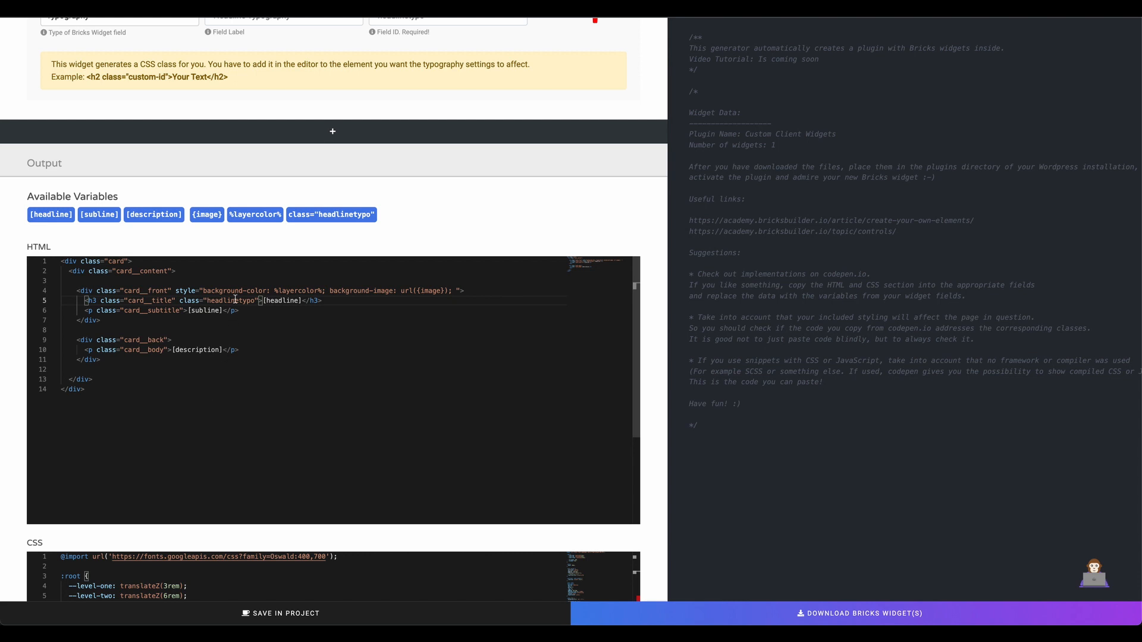
drag(177, 301, 259, 301)
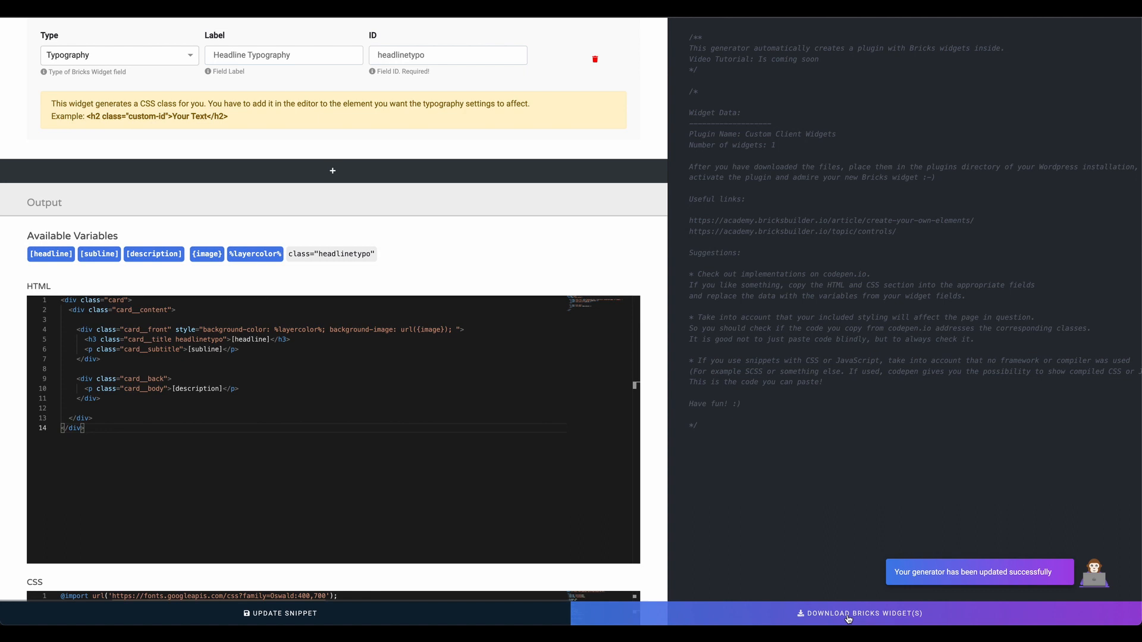
click(859, 613)
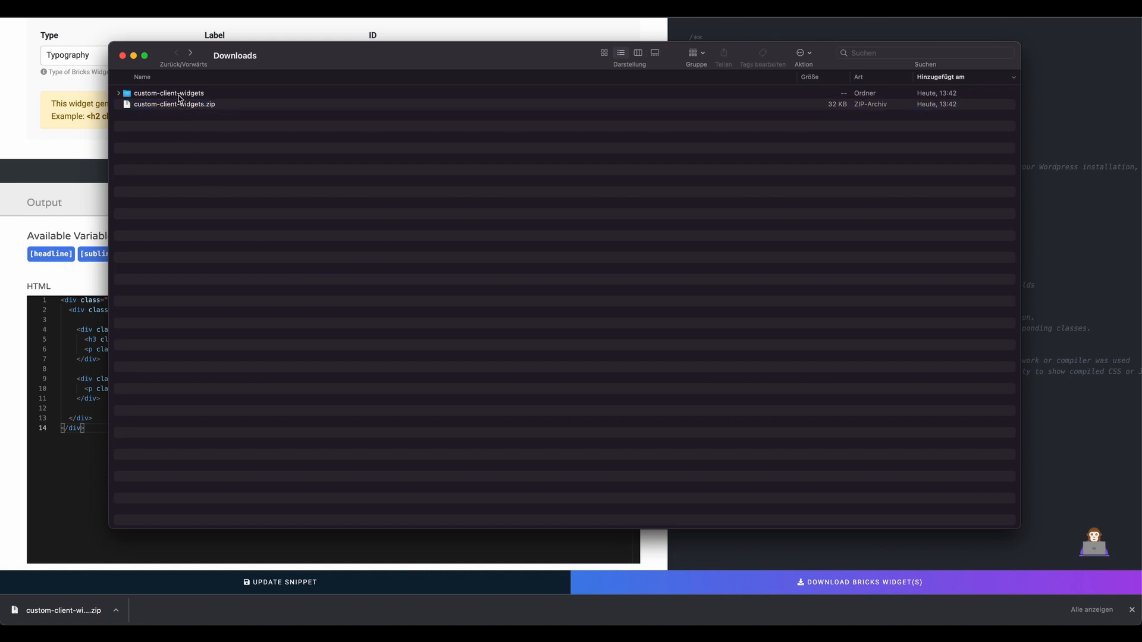
Open the custom-client-widgets folder in Finder and expand widgets and bricks-card
double_click(169, 93)
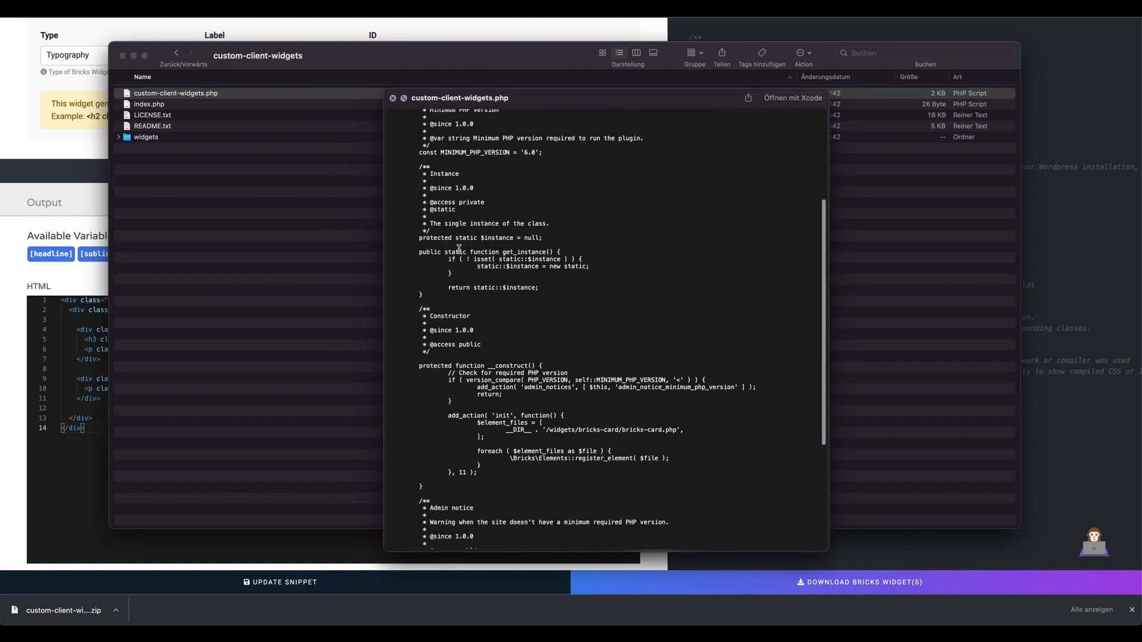
click(393, 99)
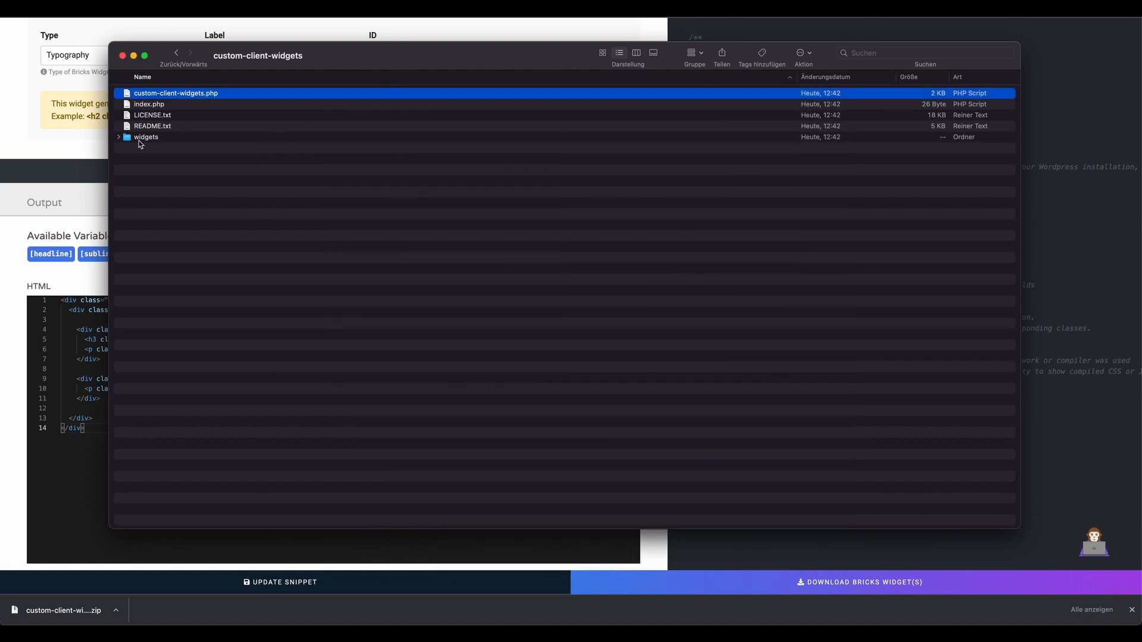
click(119, 137)
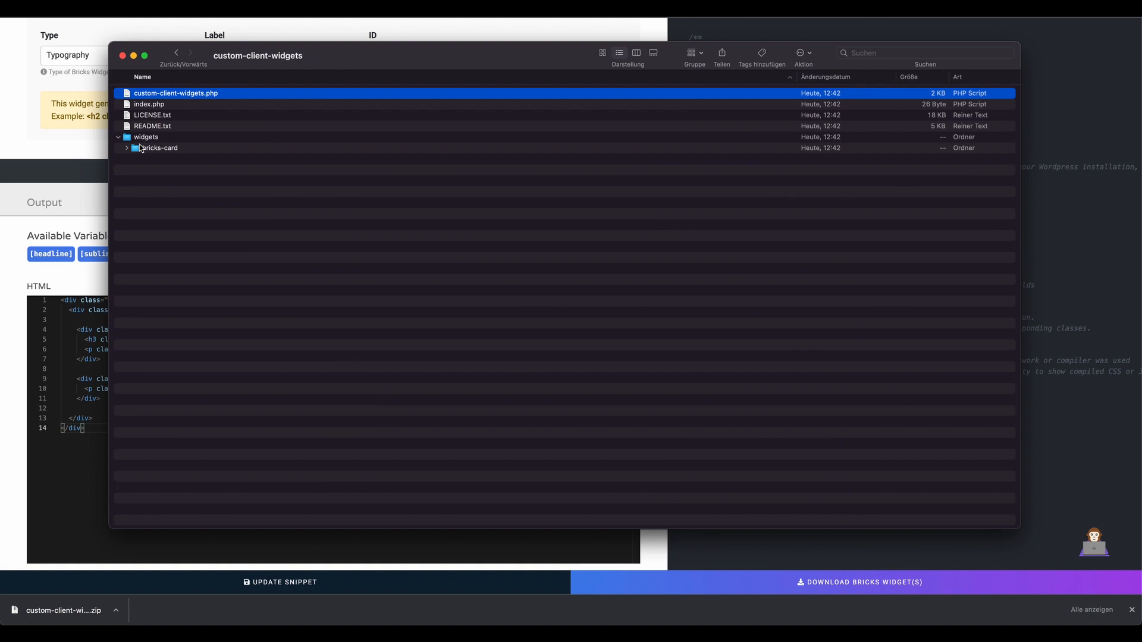
click(127, 148)
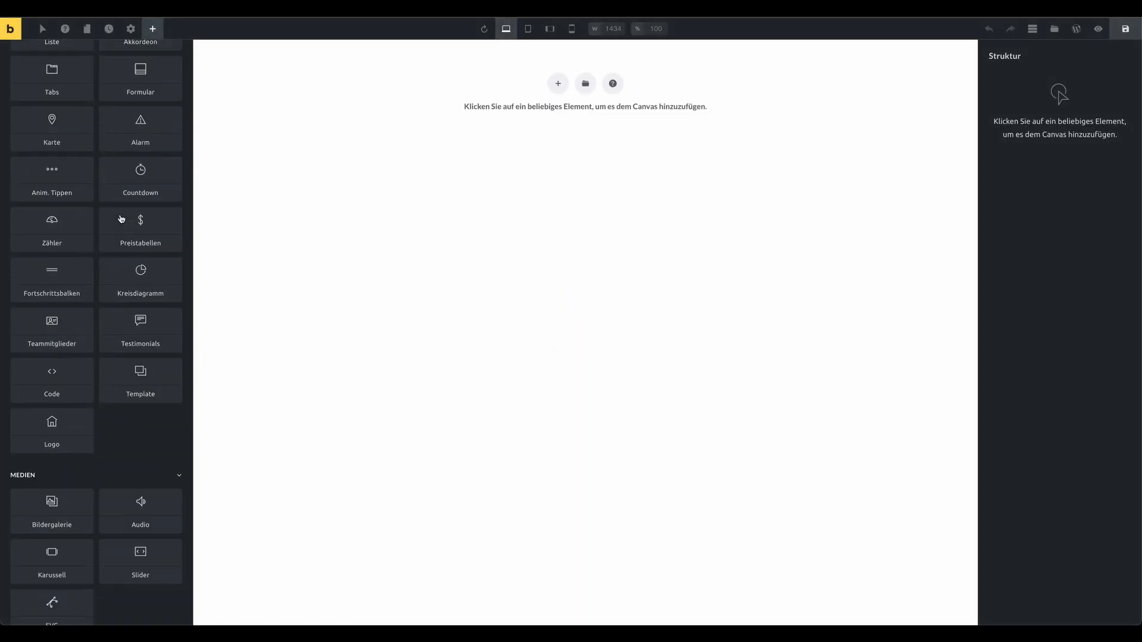
Add the Bricks Card widget from the Client elements to the empty page
scroll(down, 3)
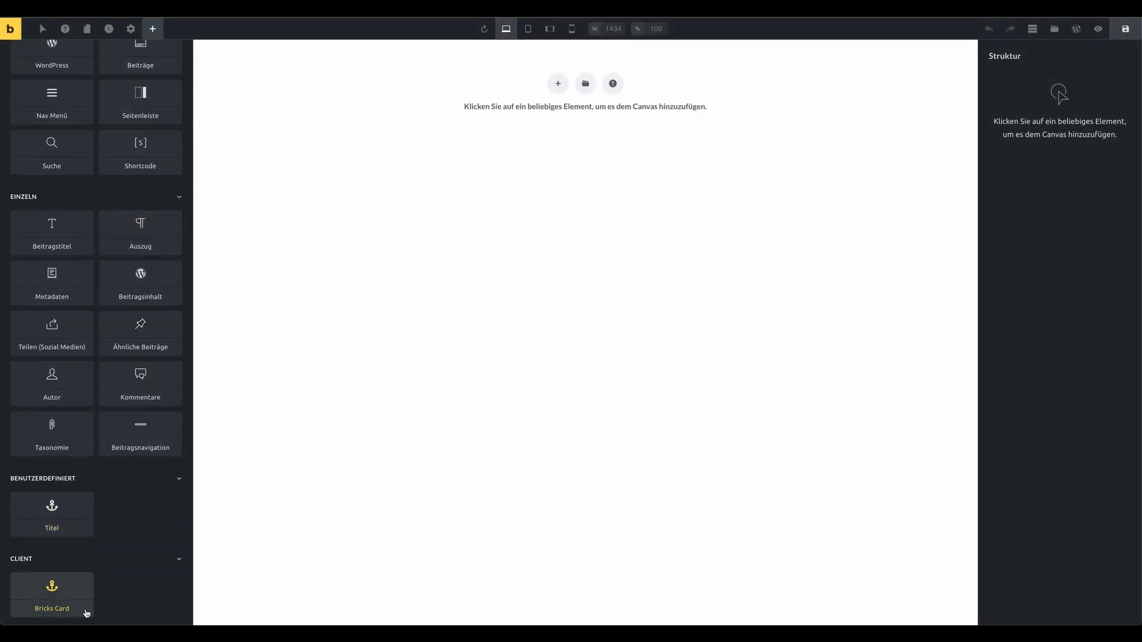
click(52, 594)
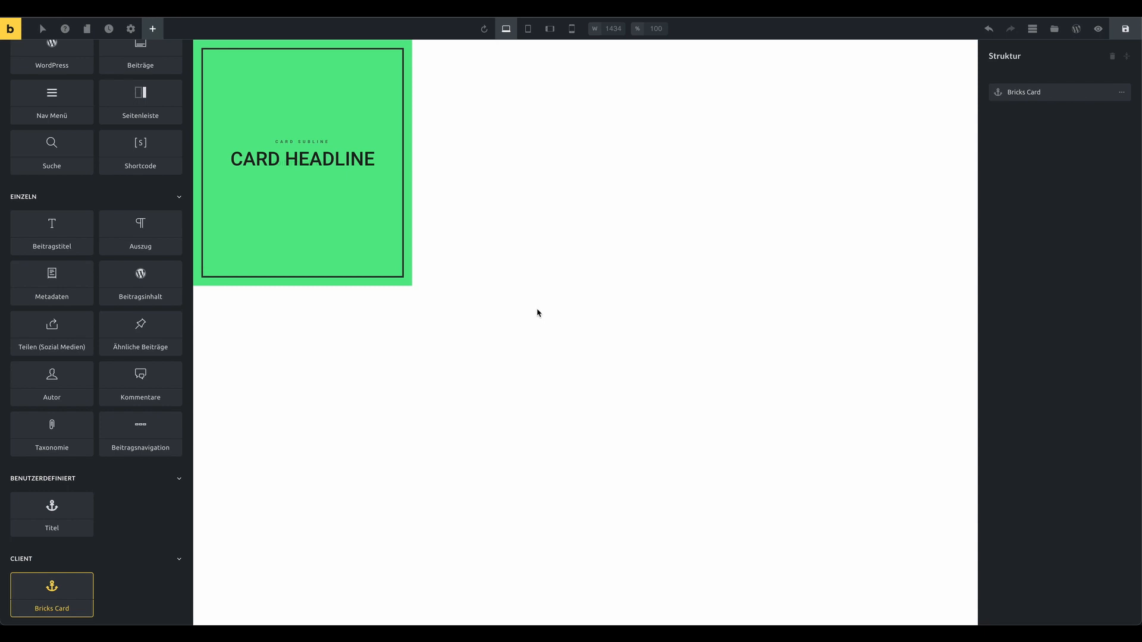
click(51, 594)
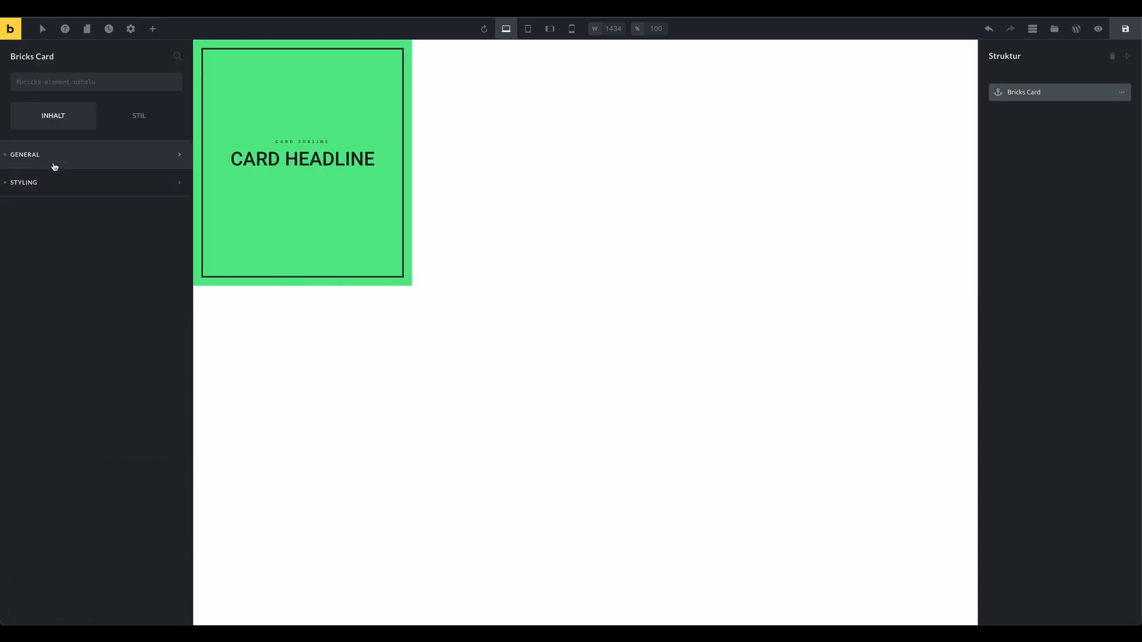
click(24, 155)
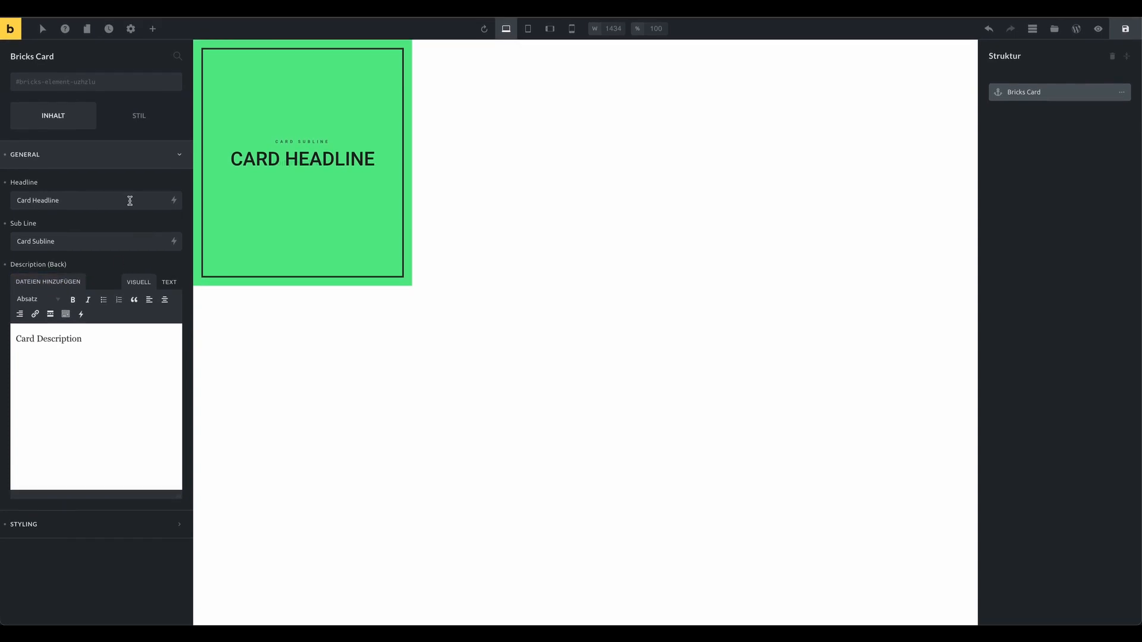
click(25, 155)
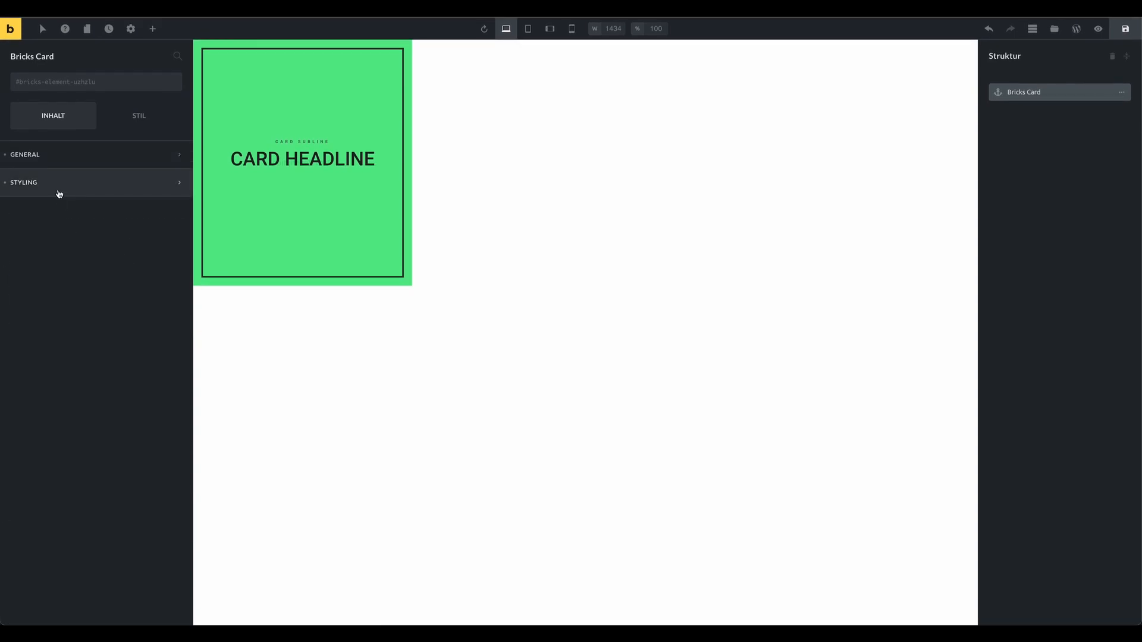
Turn the card's layer colour to blue in the Styling options
click(23, 183)
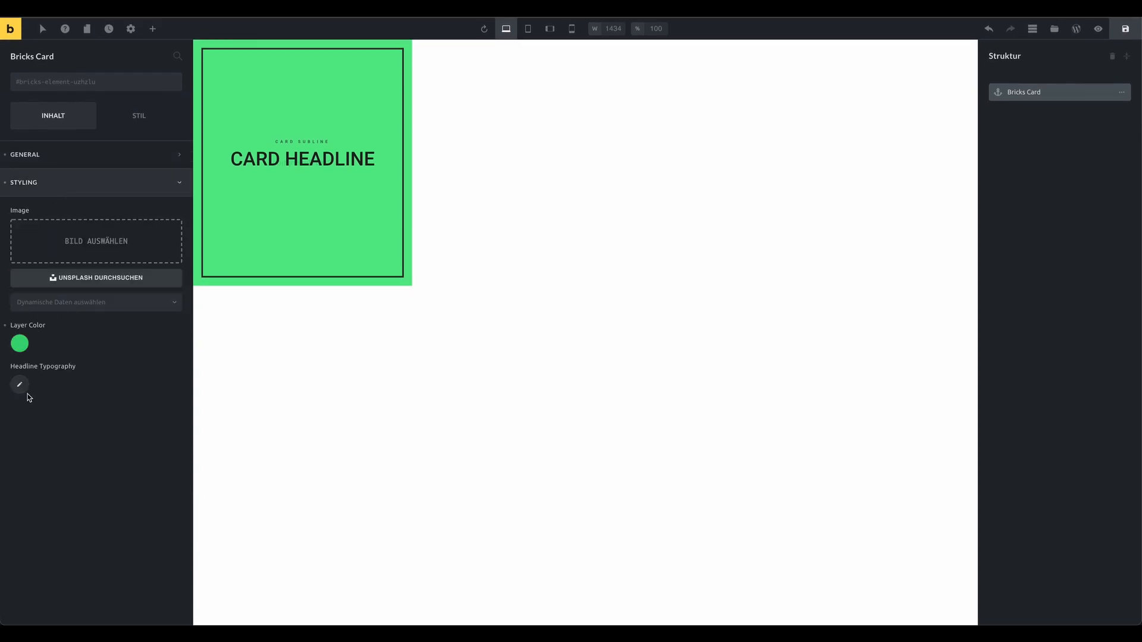
click(20, 344)
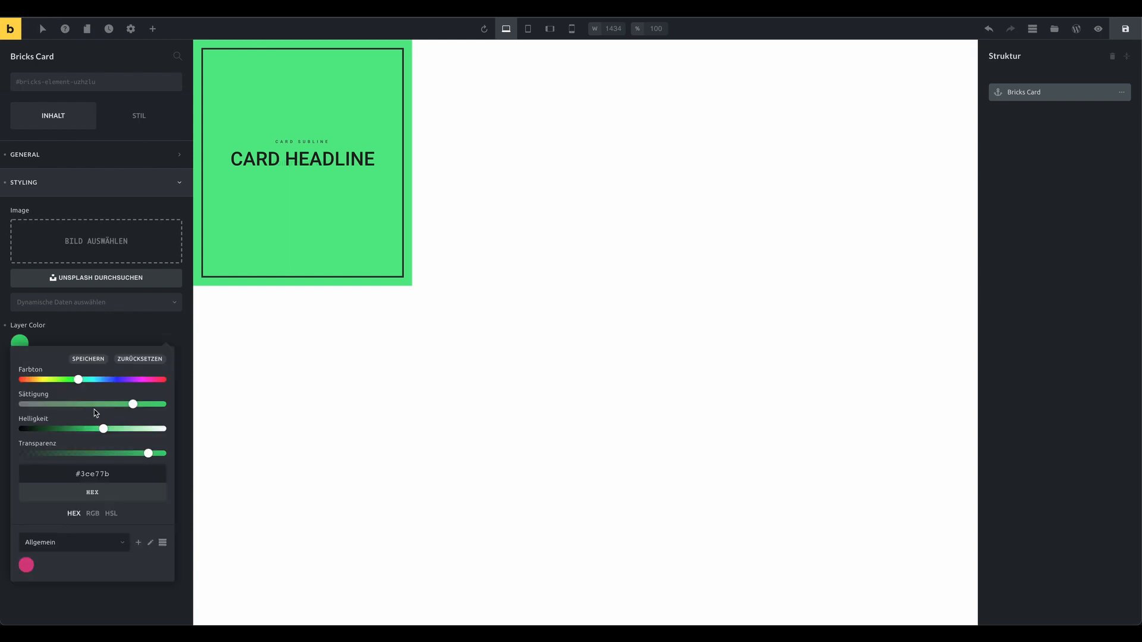
drag(78, 380, 135, 380)
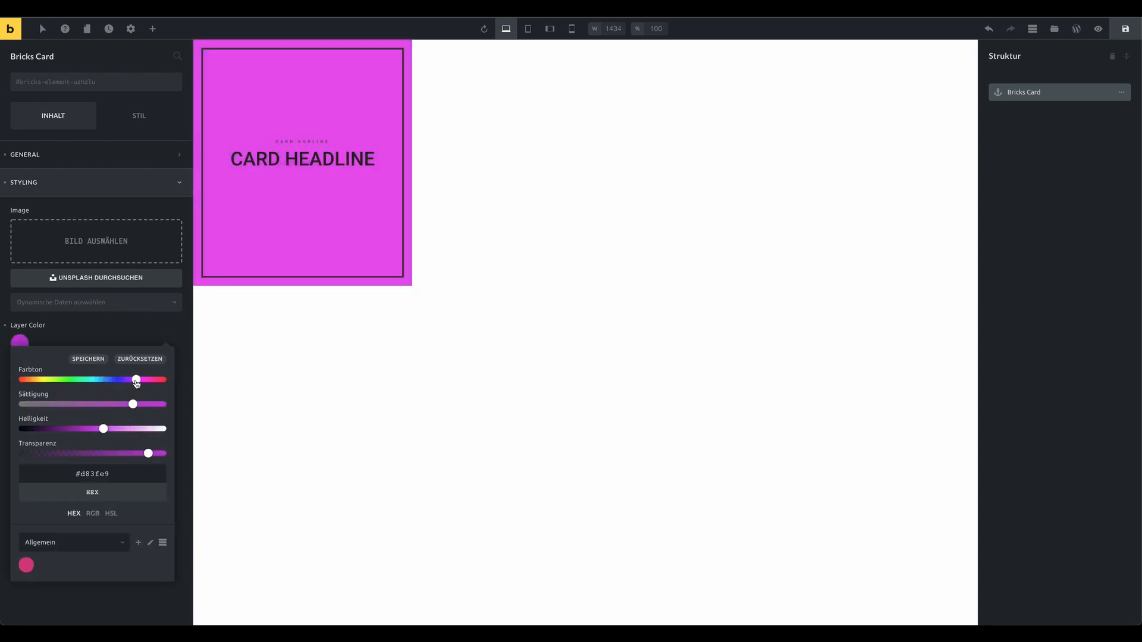
drag(136, 379, 102, 380)
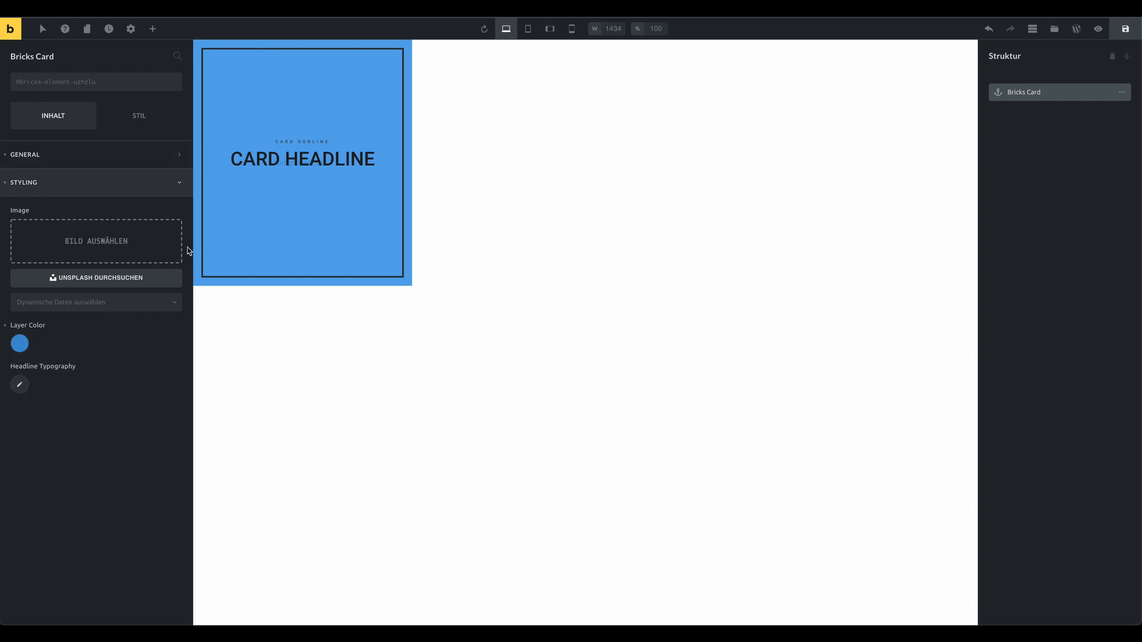
click(96, 241)
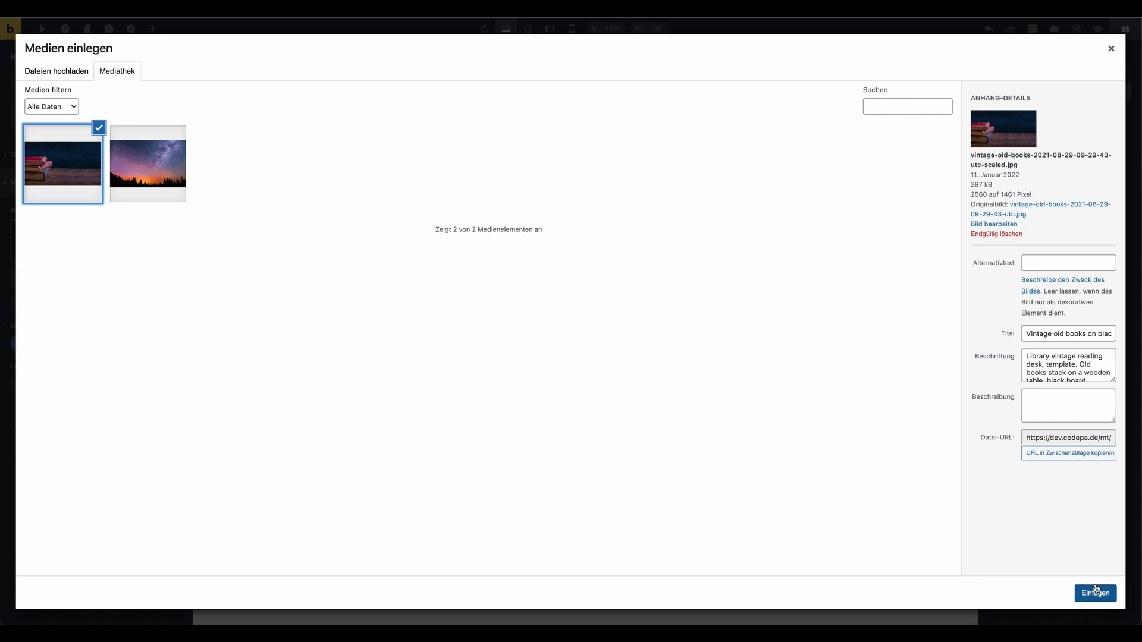
Insert the old books photo as background and set a nearly opaque green layer tint
click(1095, 592)
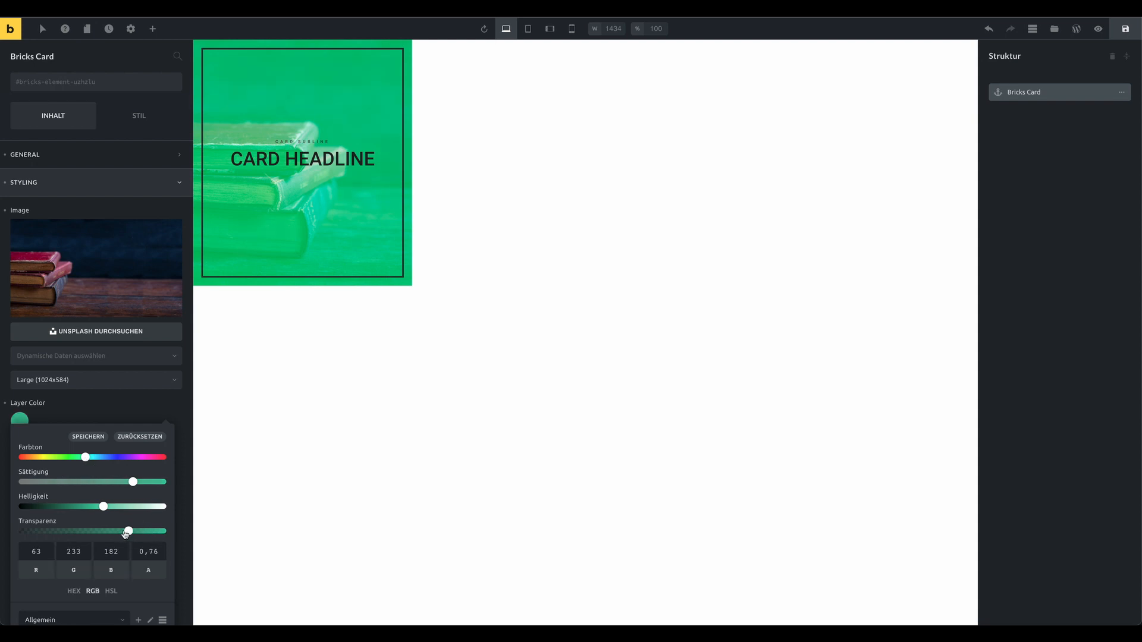
drag(128, 531, 160, 531)
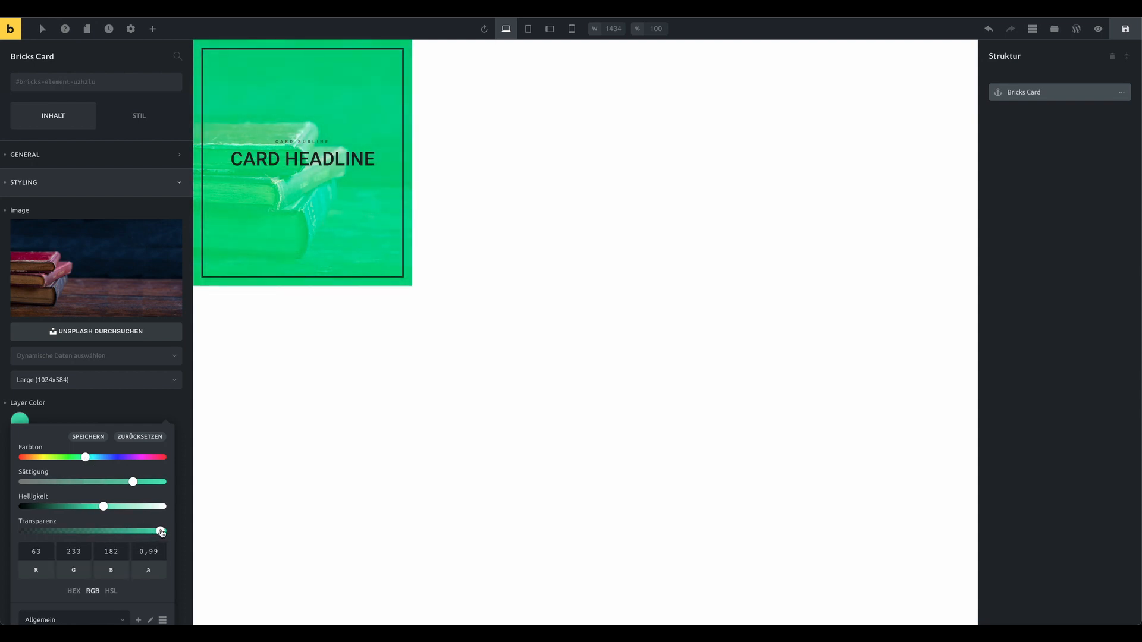
drag(162, 532, 154, 532)
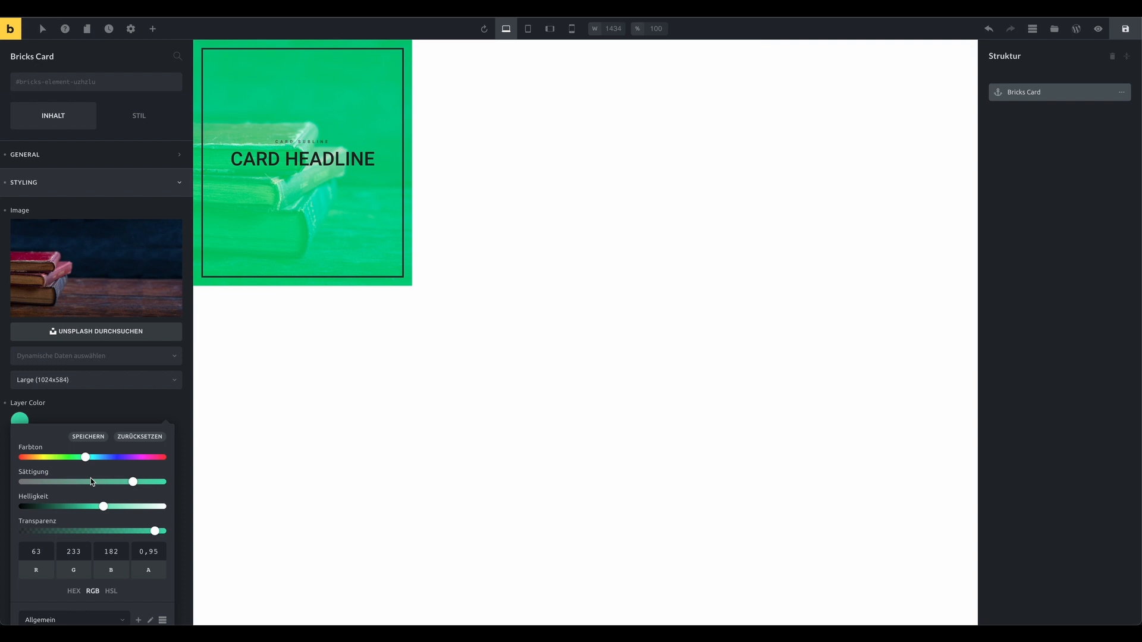
drag(85, 457, 155, 457)
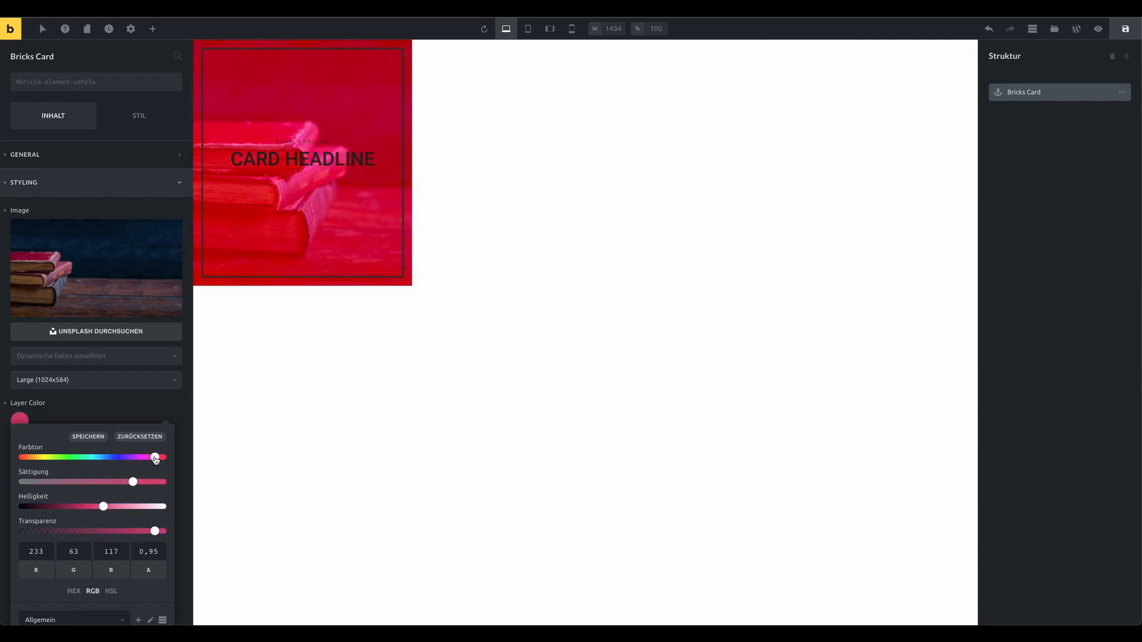
drag(155, 458, 104, 458)
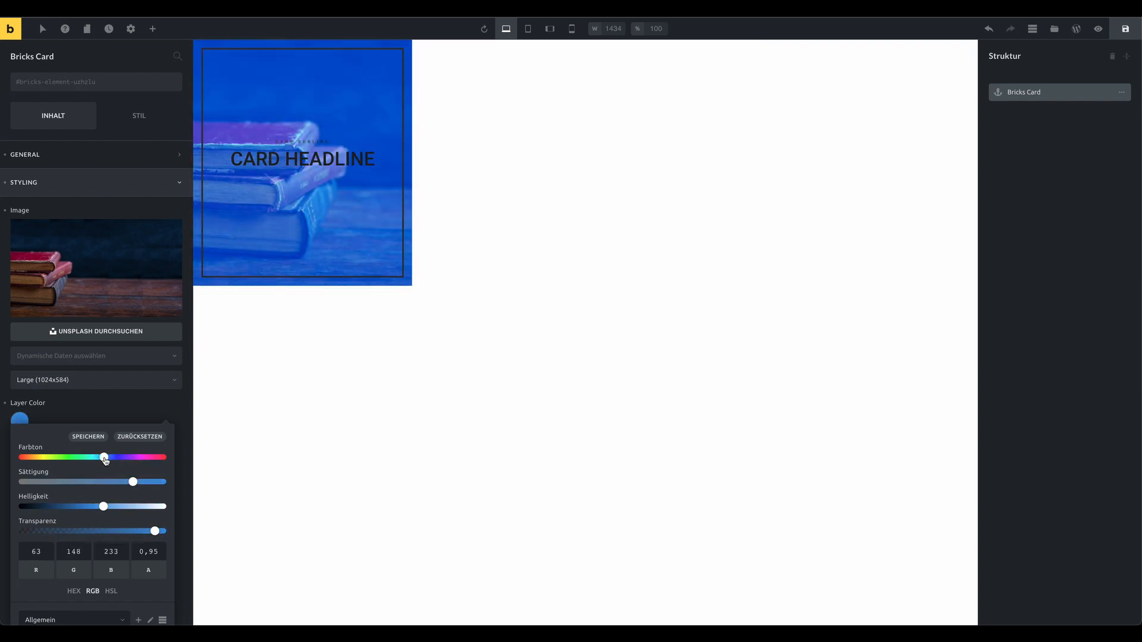
drag(104, 458, 81, 457)
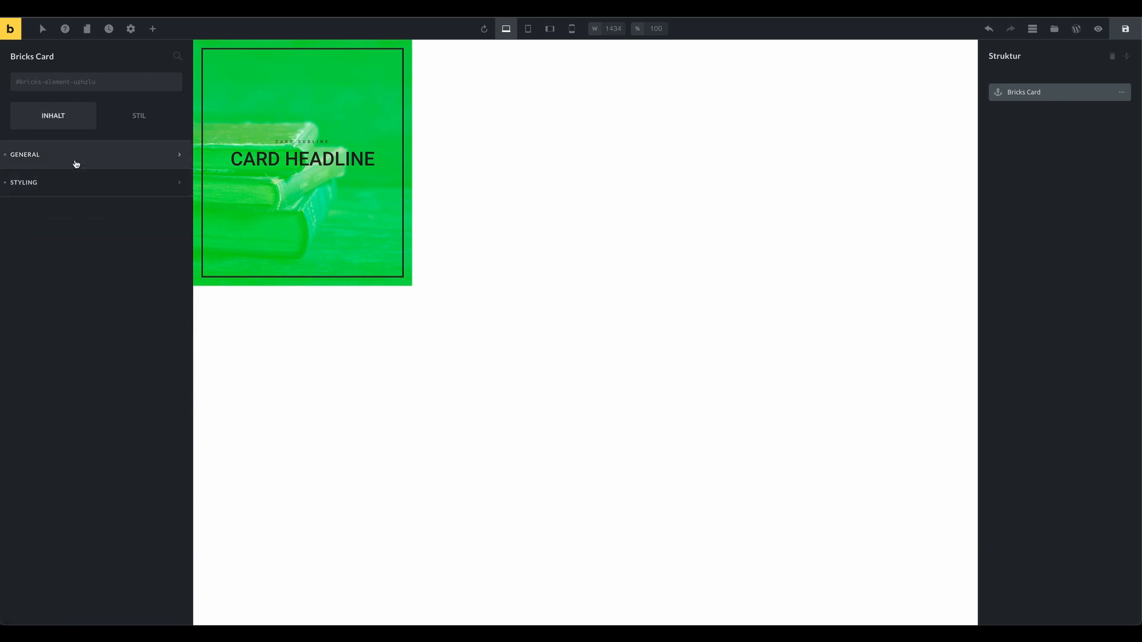
Set headline 'Our Team', sub line 'Custom Subline', and type a new card description
click(24, 154)
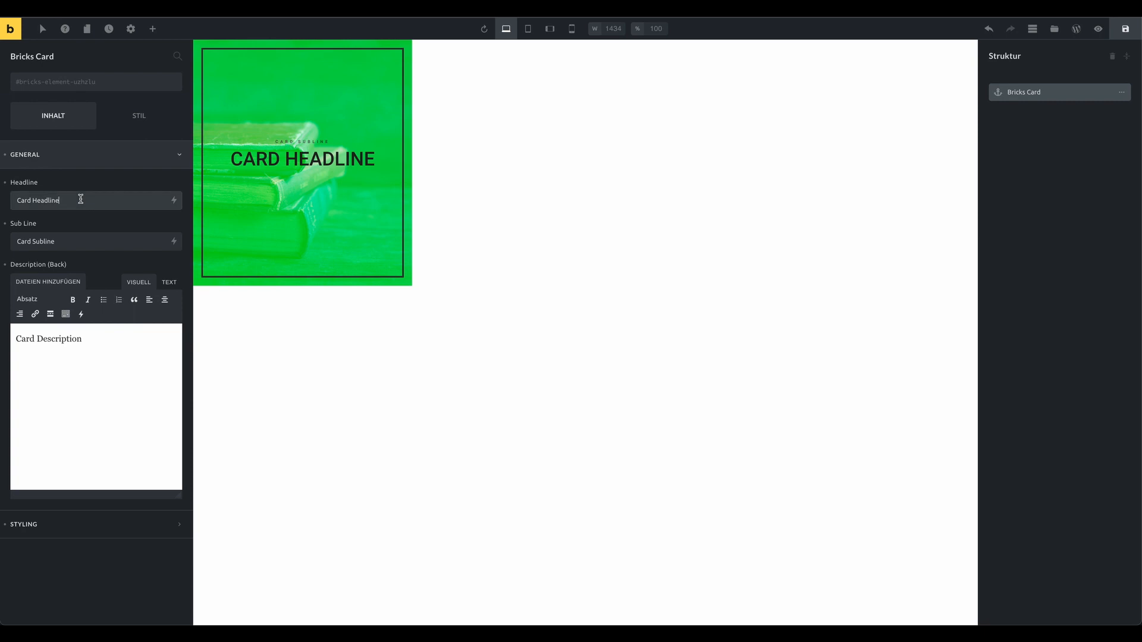
double_click(37, 201)
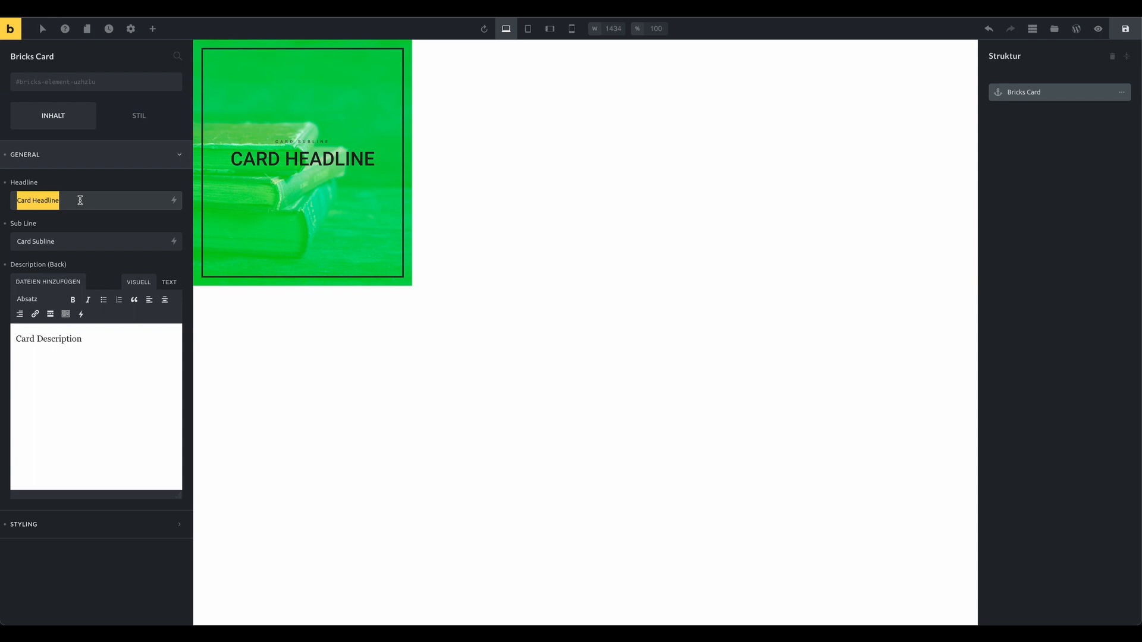
text(Our Team)
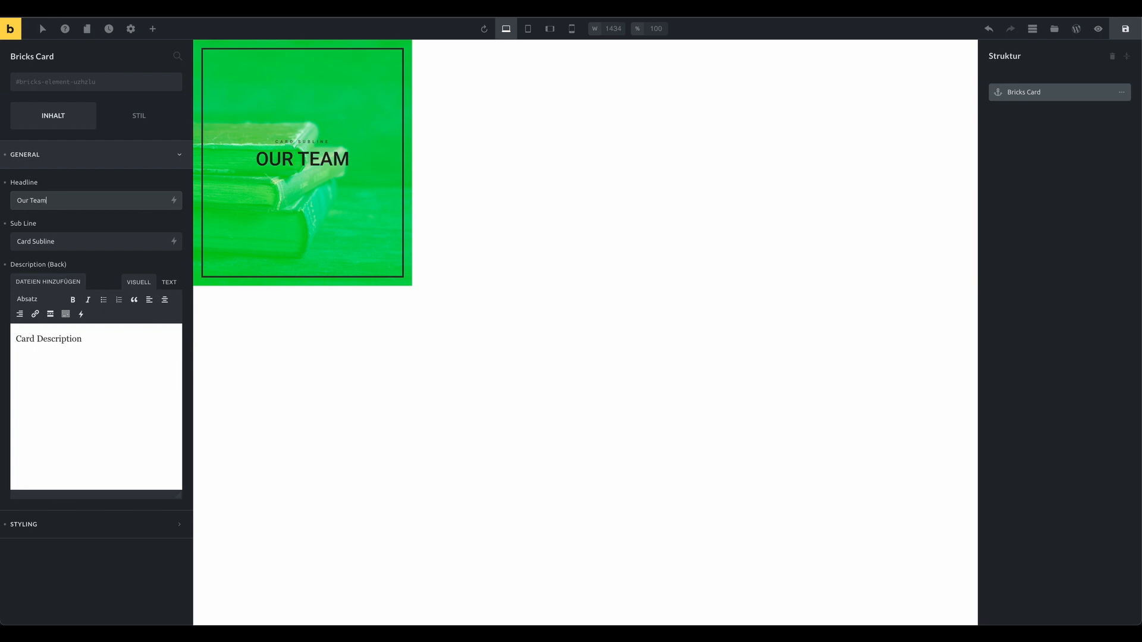
click(89, 241)
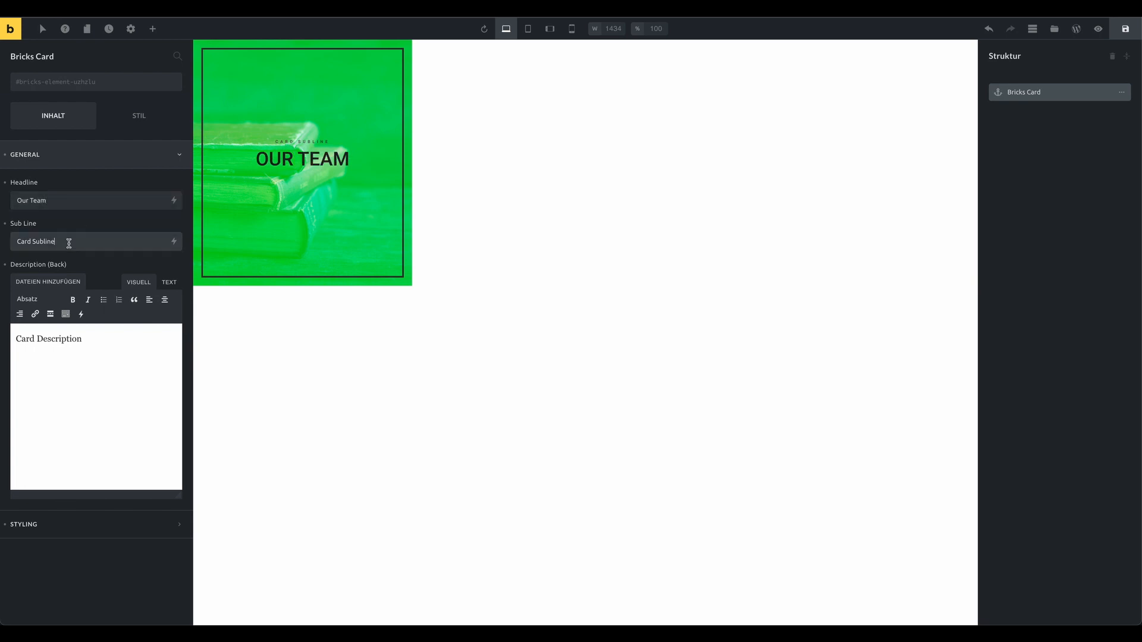
text(Custom)
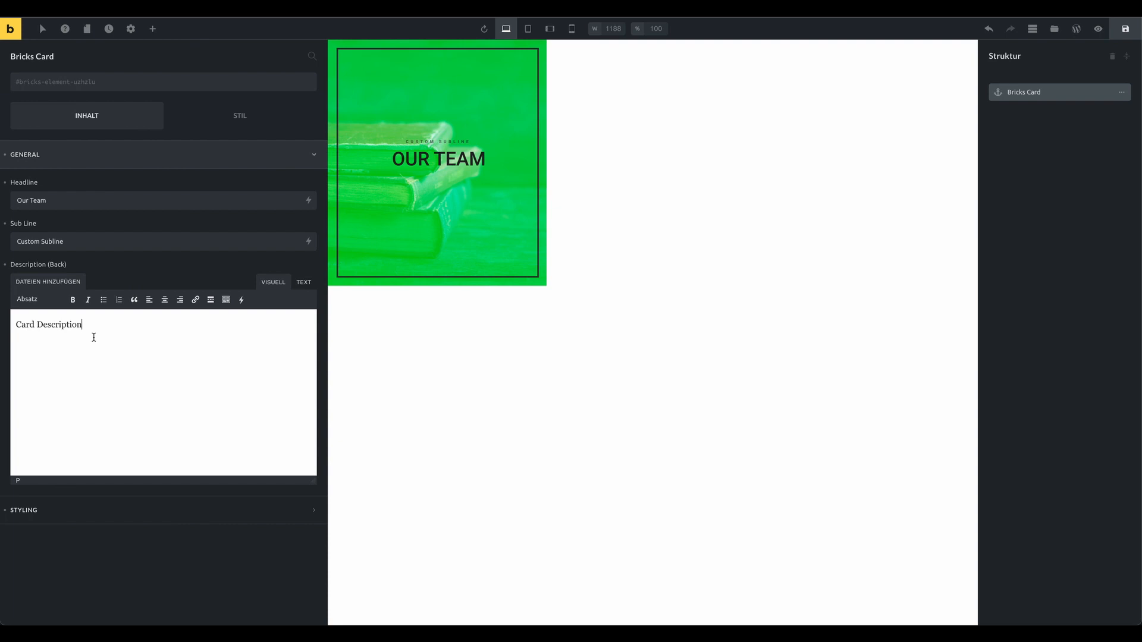
text(This is my)
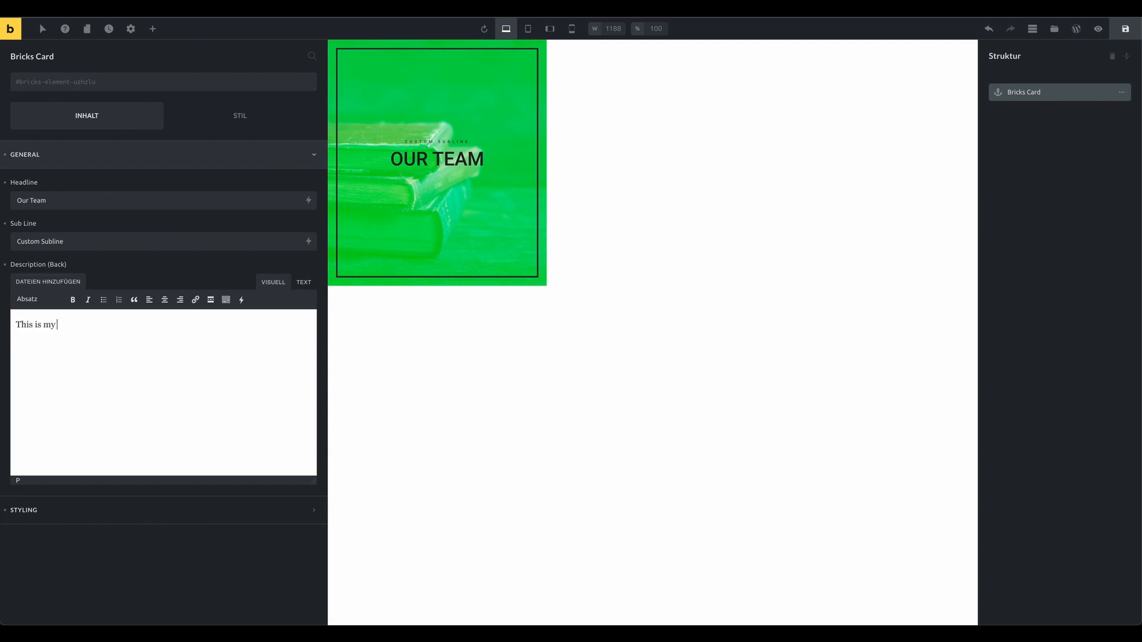
text(new card desc)
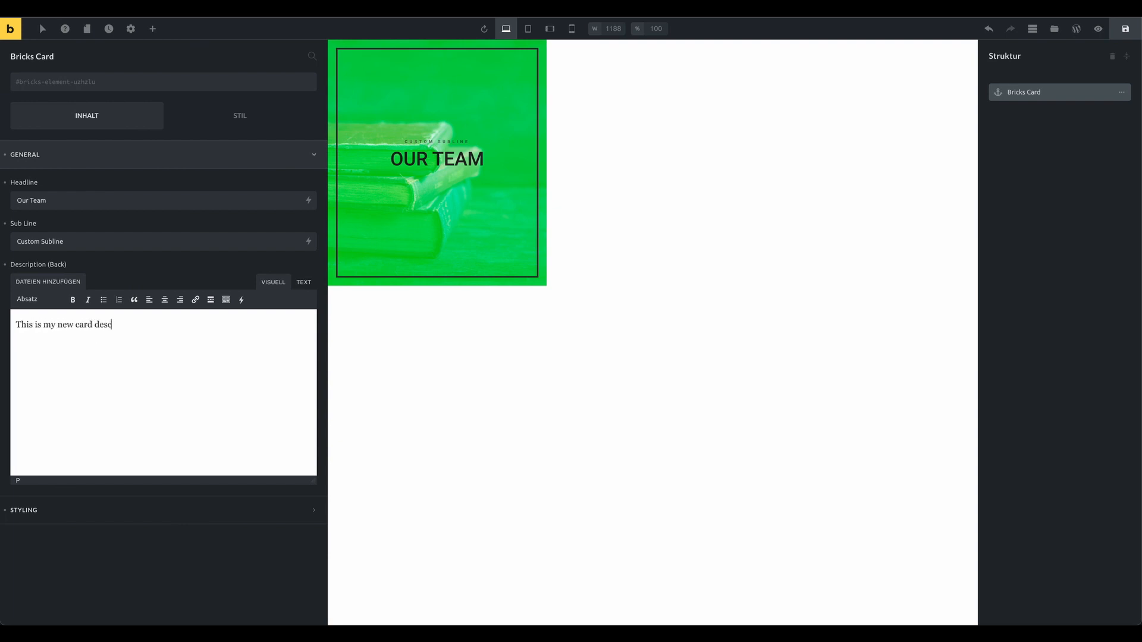
text(riptip)
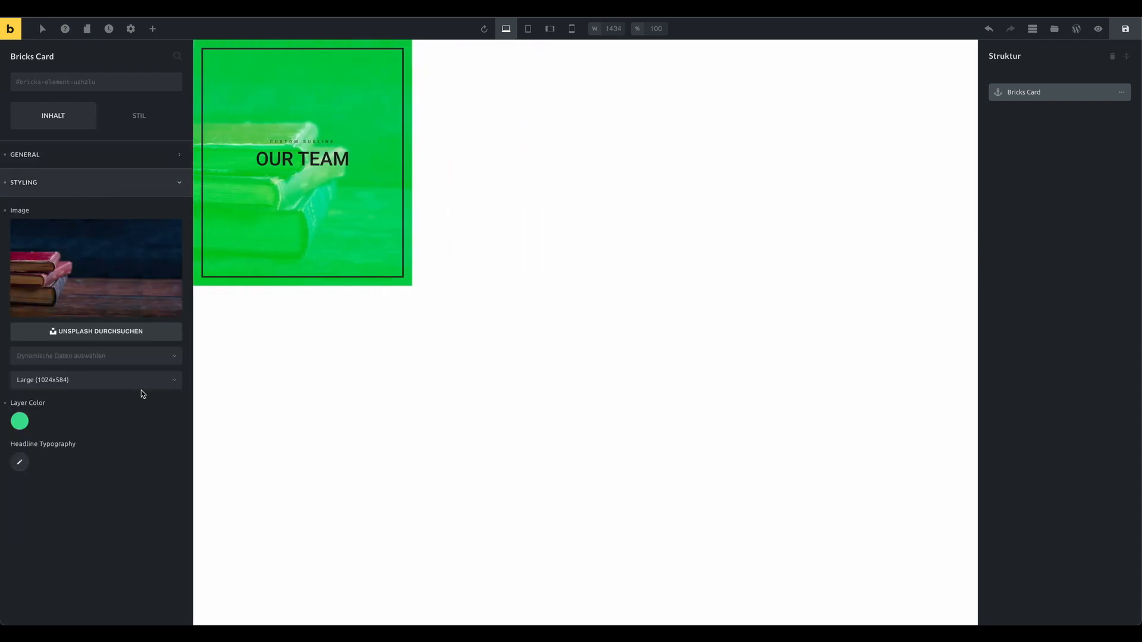
Set the headline font size to about 47 px and centre-align it
click(19, 463)
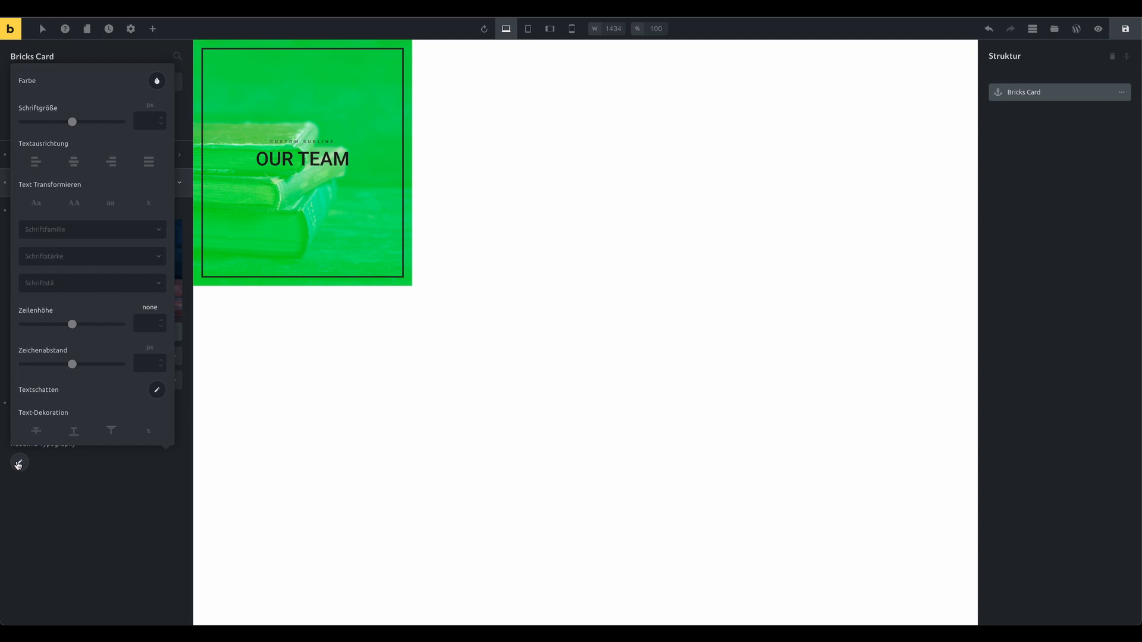
drag(72, 121, 74, 122)
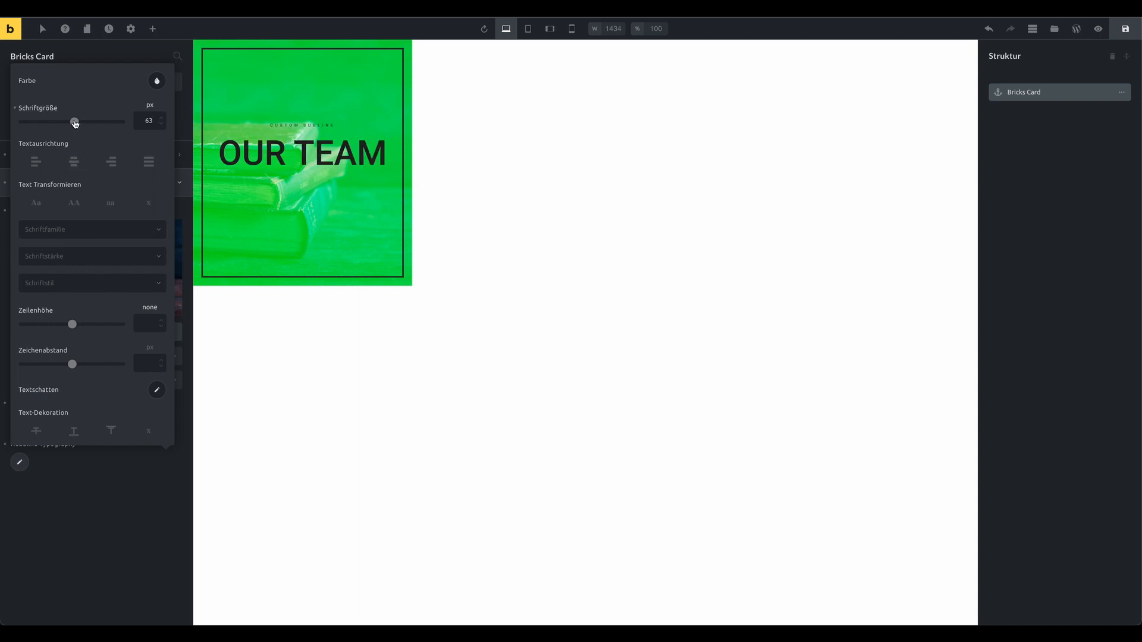
drag(75, 122, 69, 122)
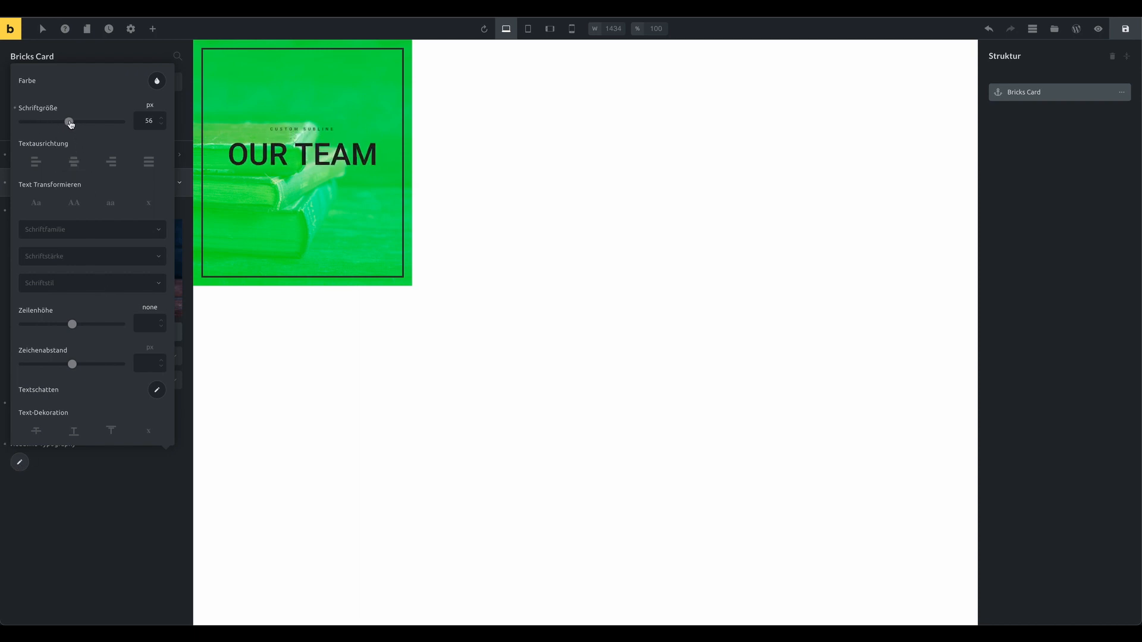
drag(71, 121, 62, 121)
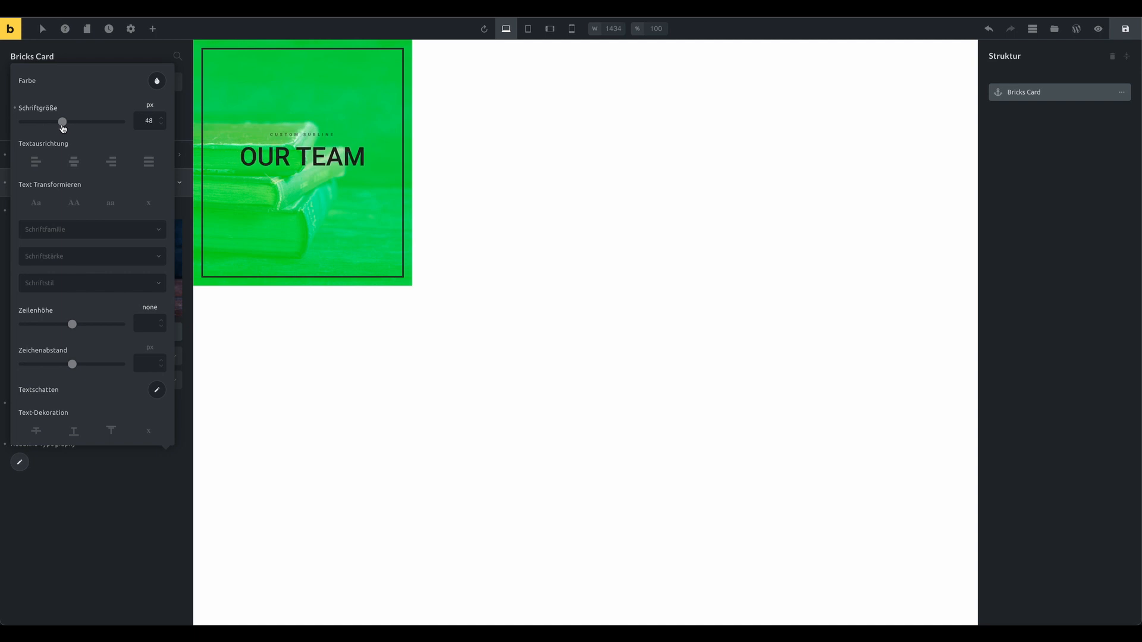
click(35, 162)
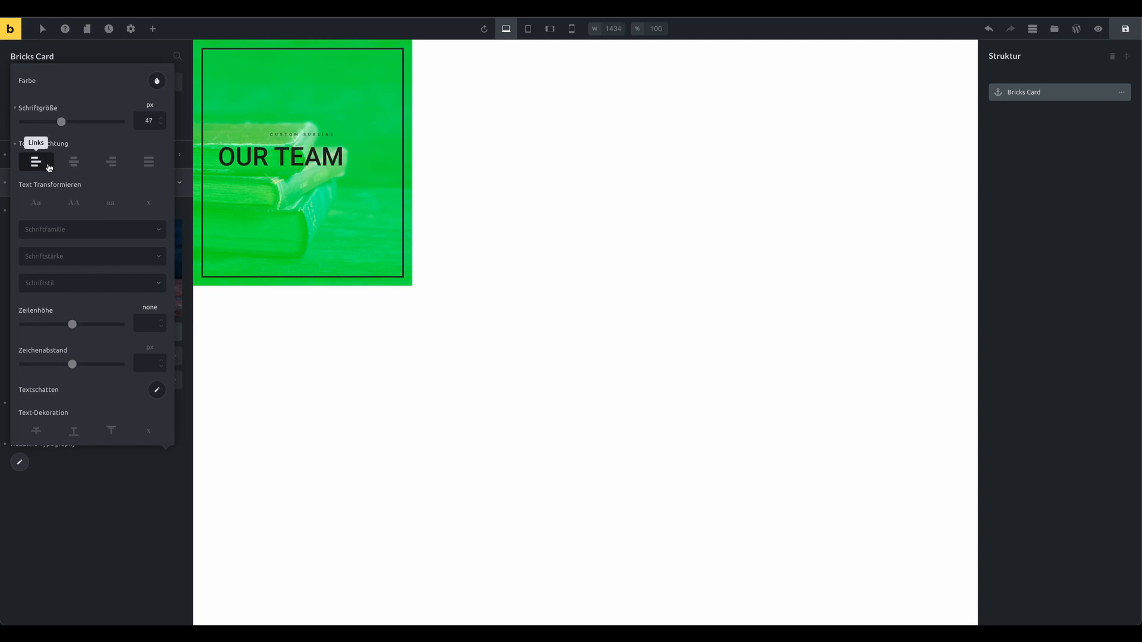
click(74, 162)
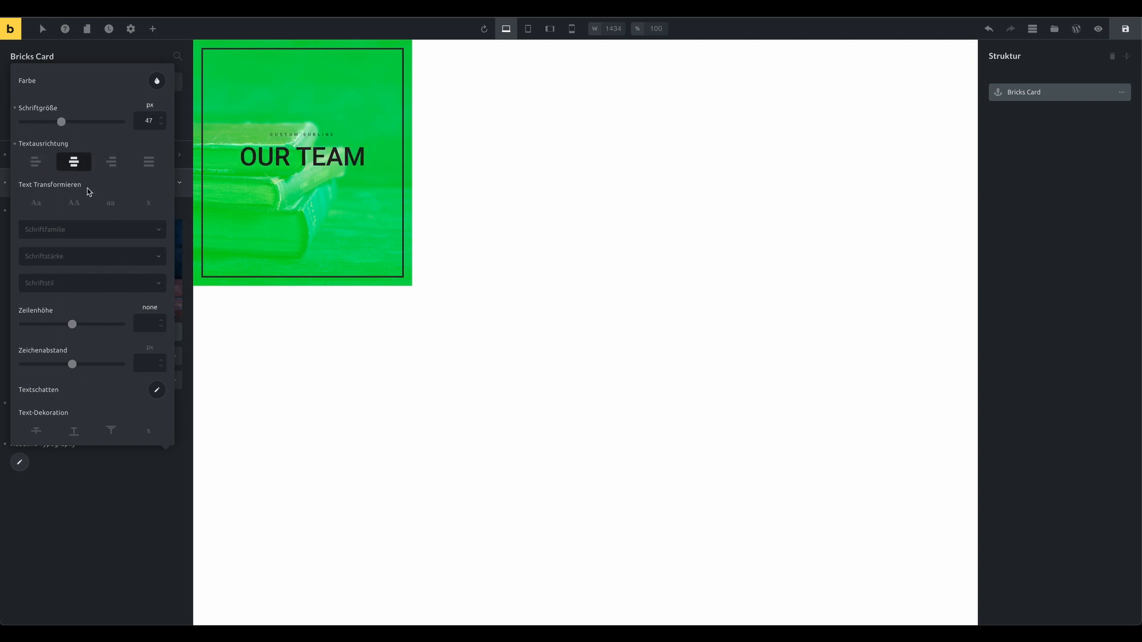
Make the headline colour white and its font family Abril Fatface
click(156, 81)
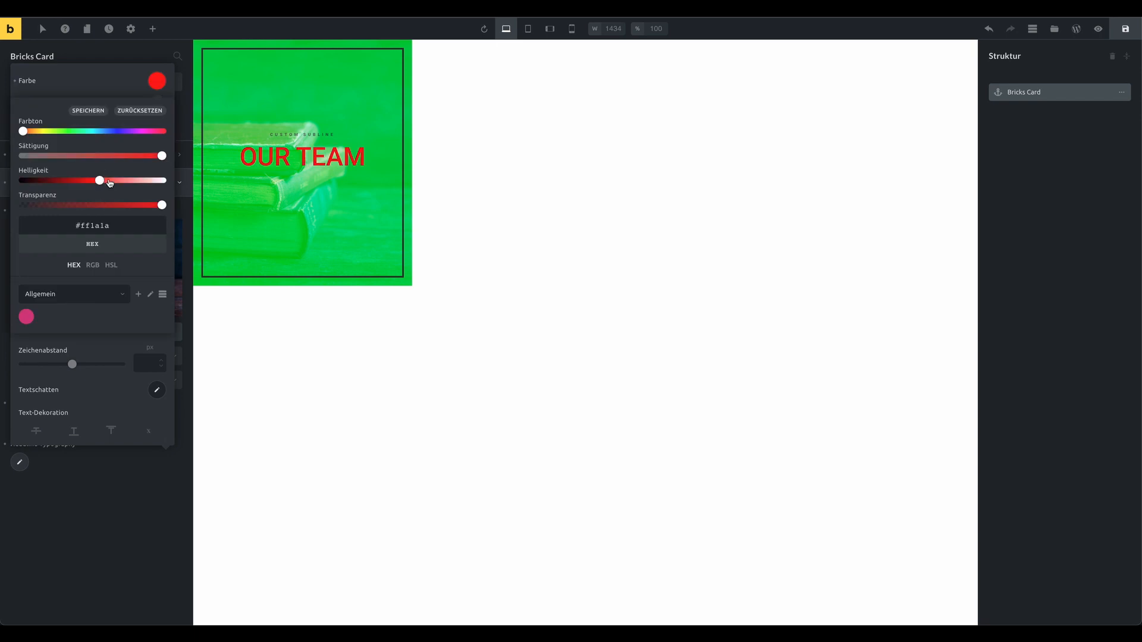
drag(99, 180, 161, 180)
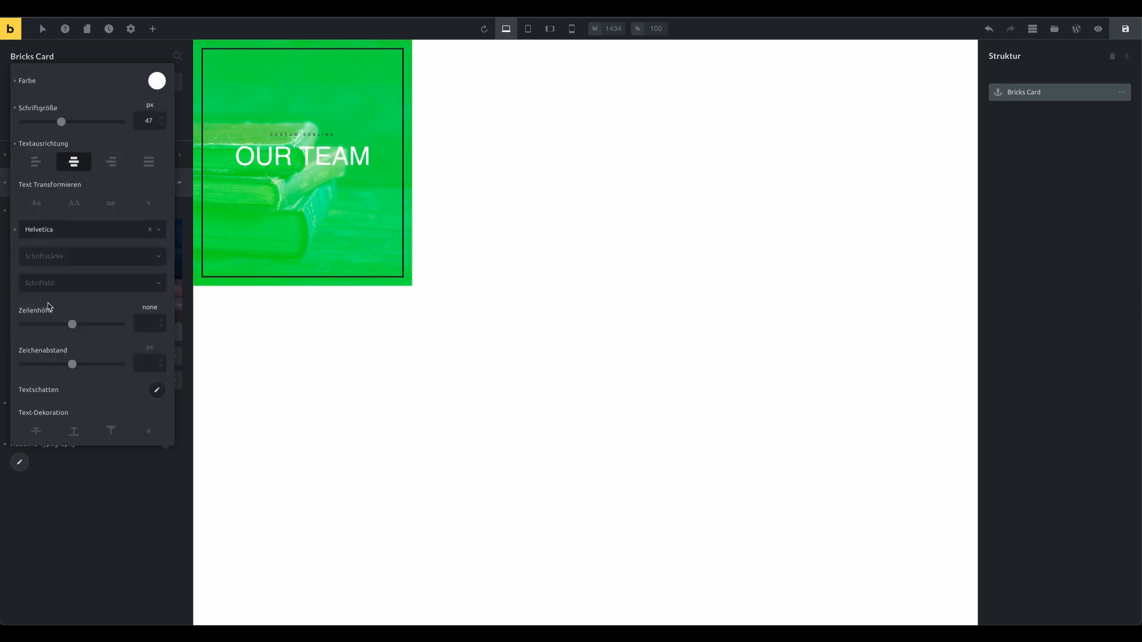
click(89, 229)
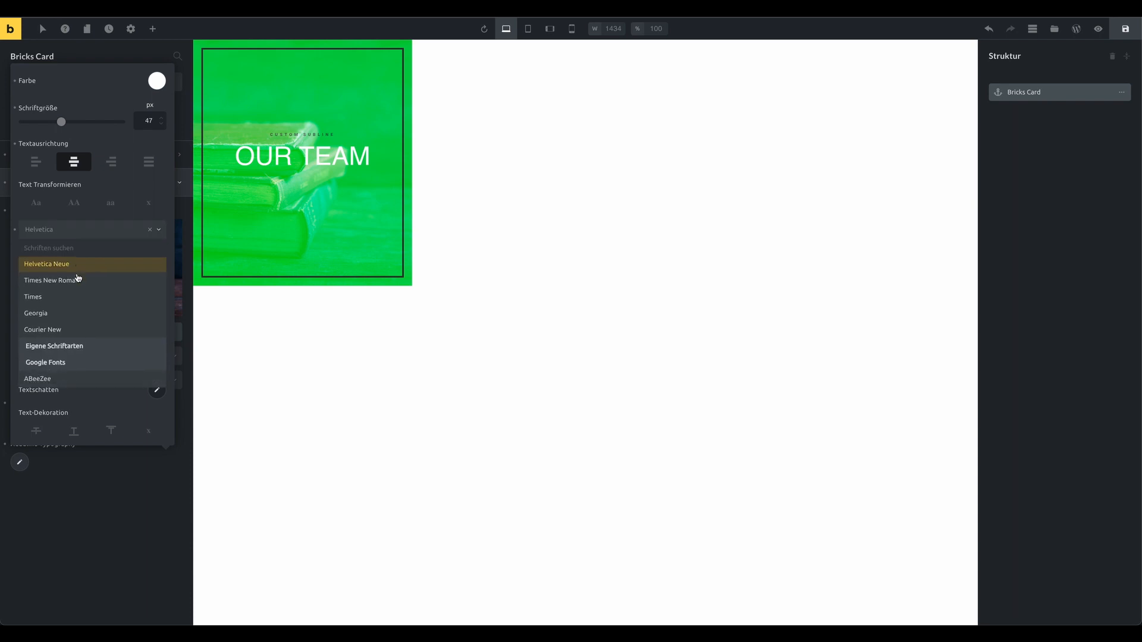
click(54, 263)
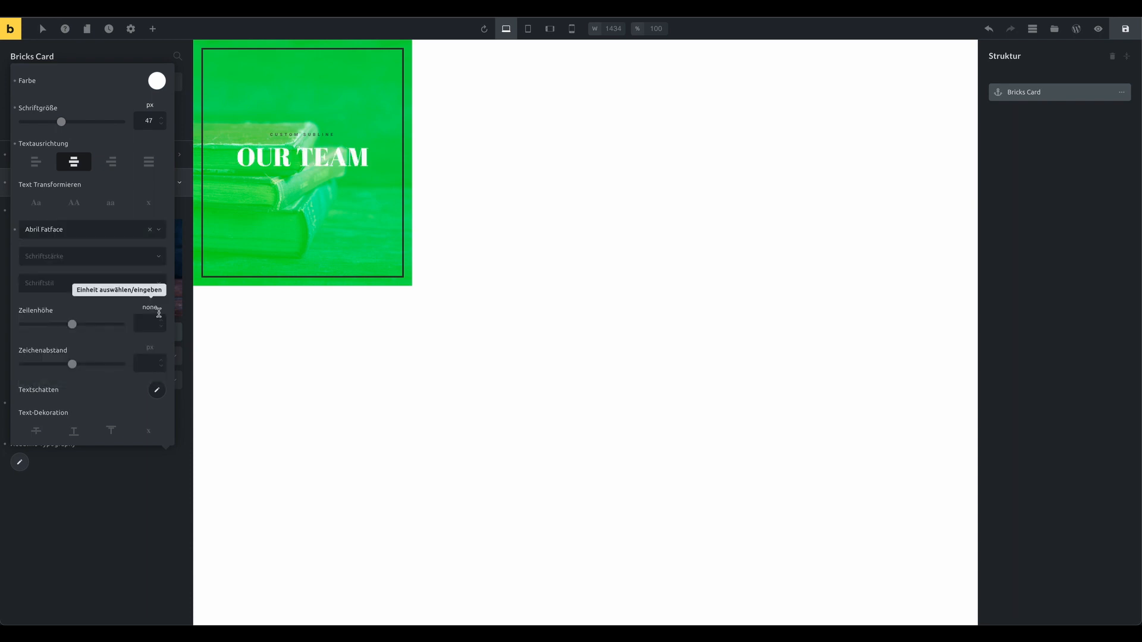
click(84, 230)
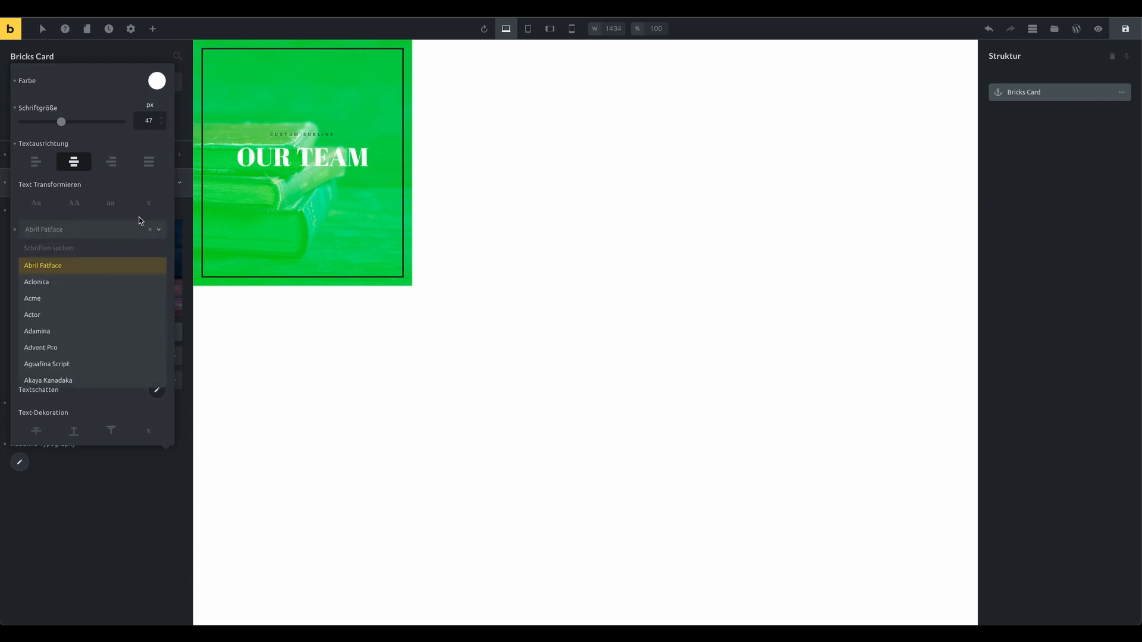
click(149, 229)
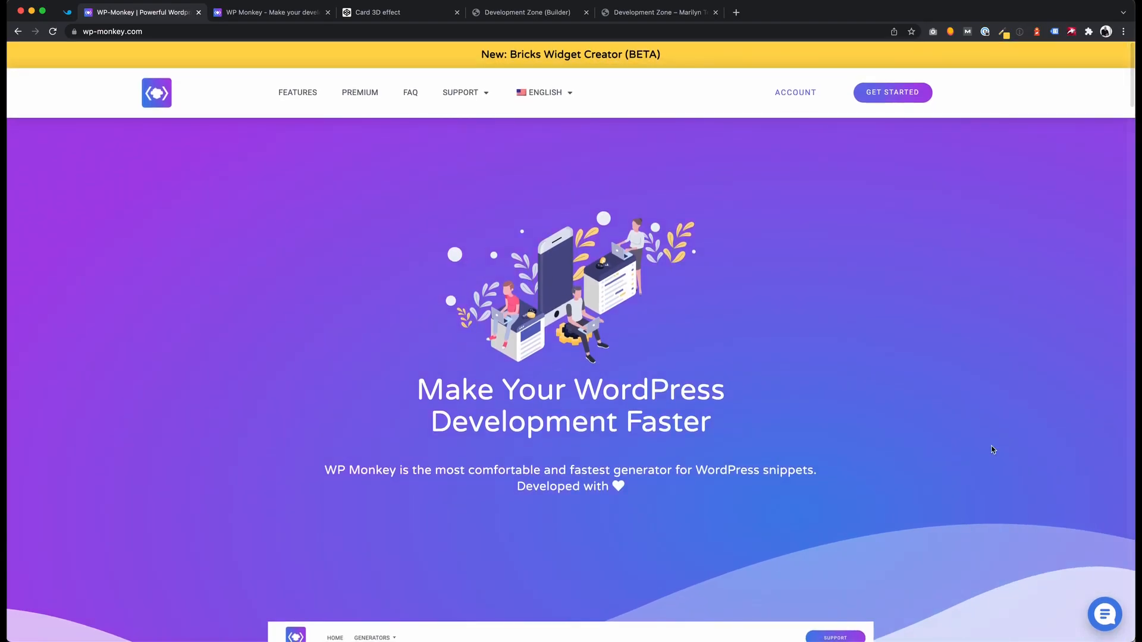
mouse_move(958, 454)
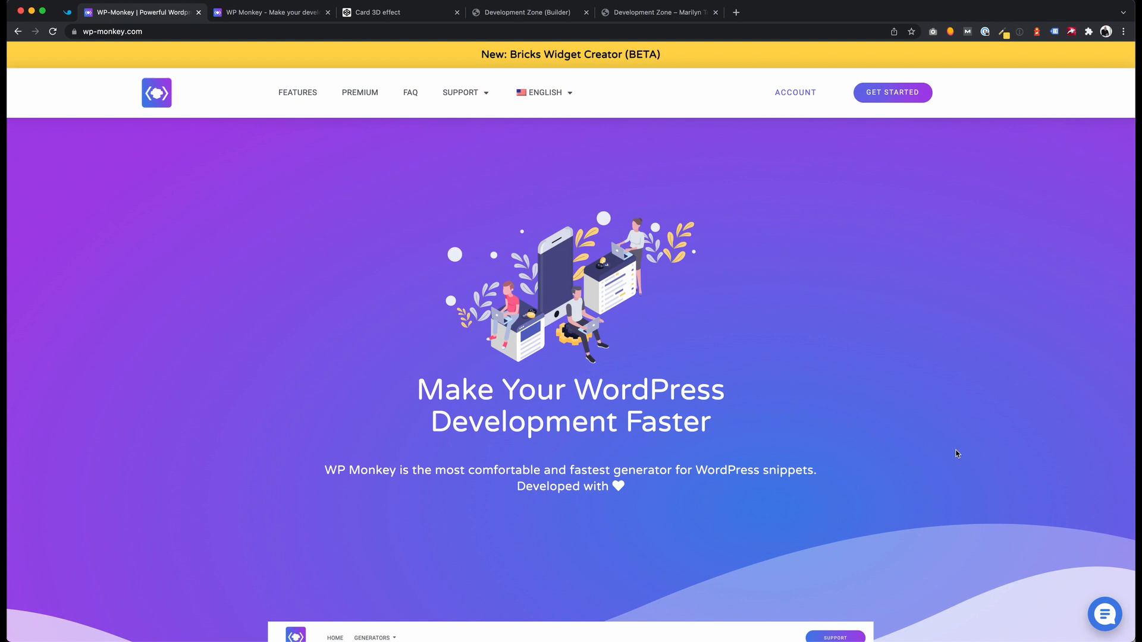
mouse_move(557, 62)
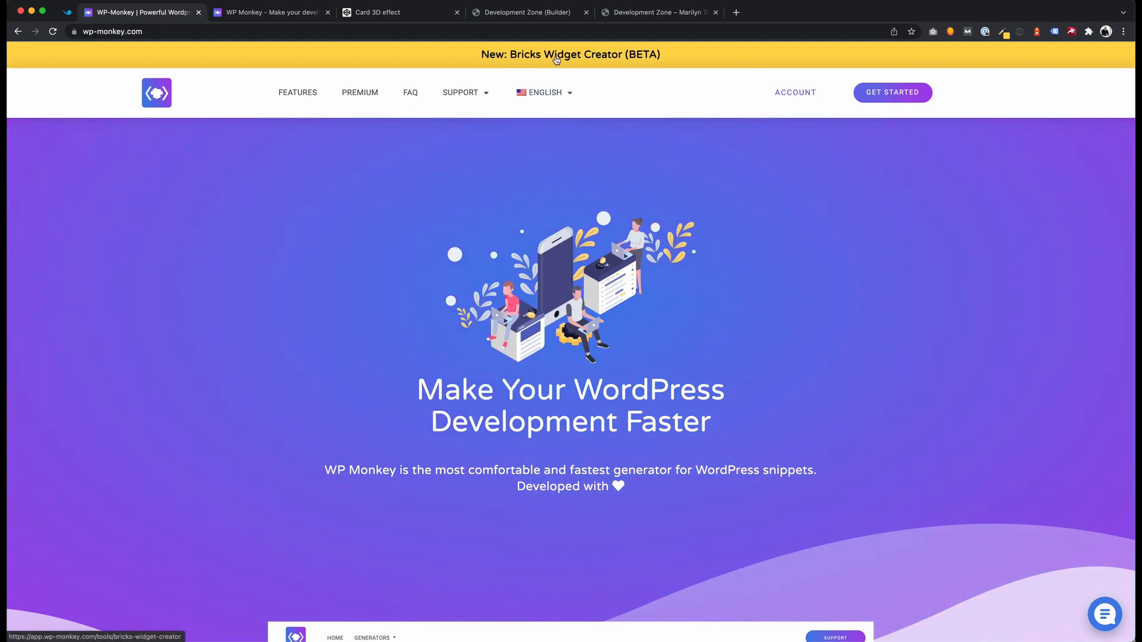
Launch the Bricks Widget Creator (BETA) from the WP Monkey banner and scroll through its default form
click(556, 54)
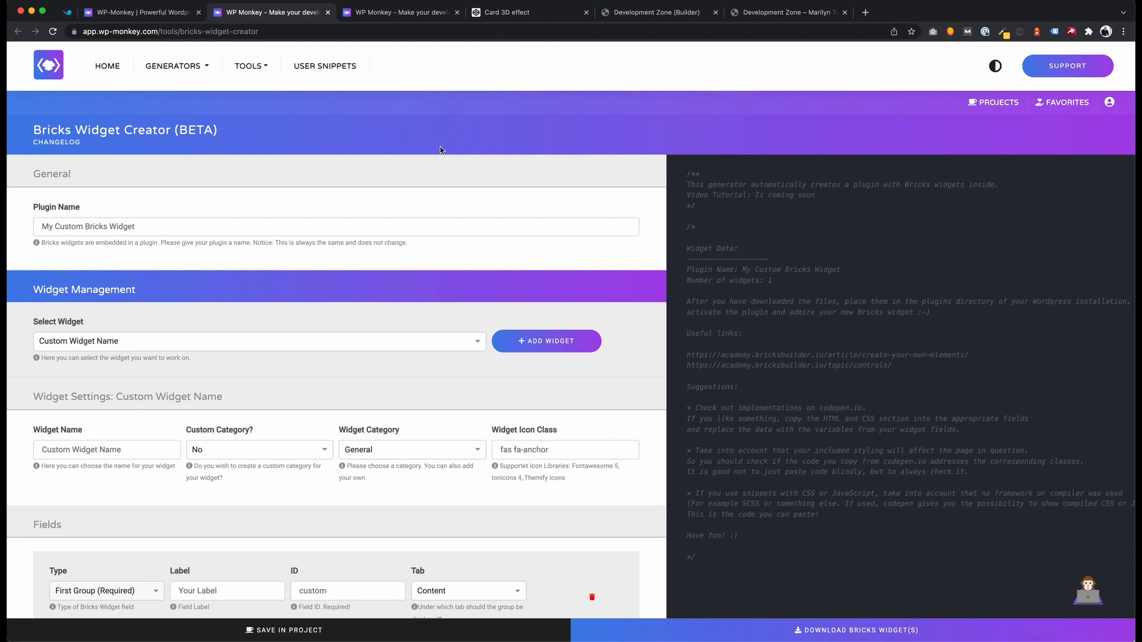
scroll(down, 3)
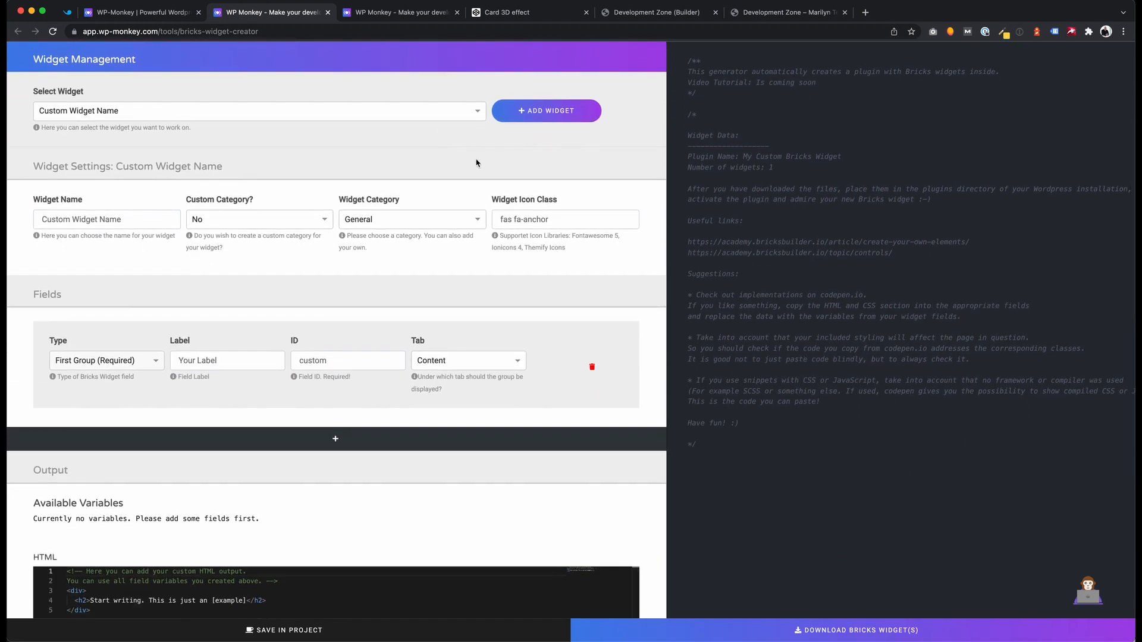
scroll(down, 3)
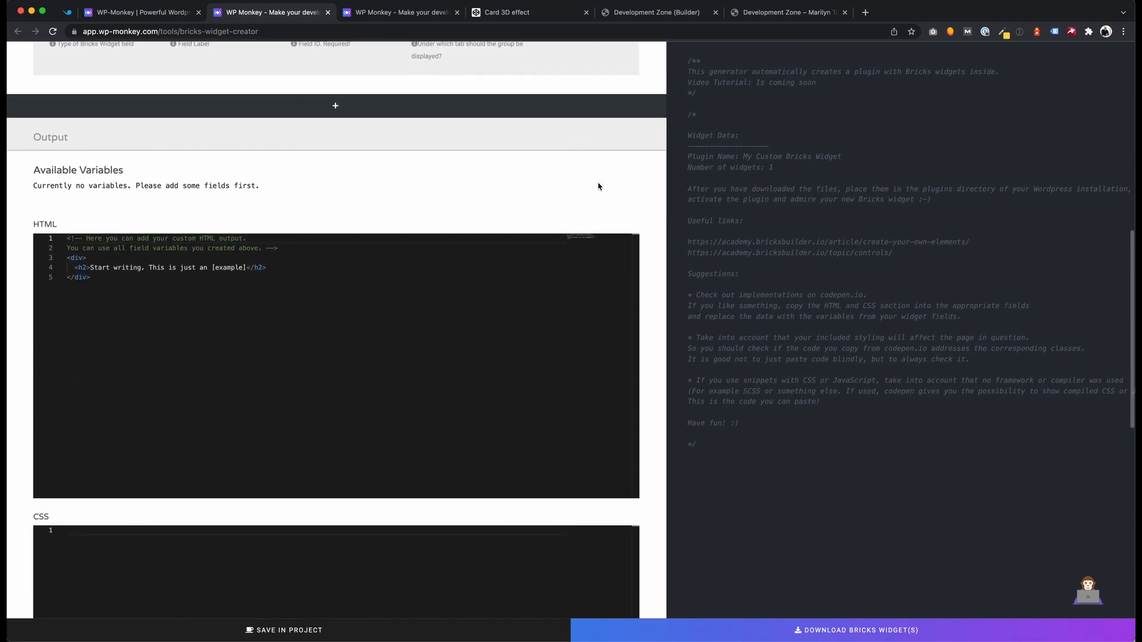